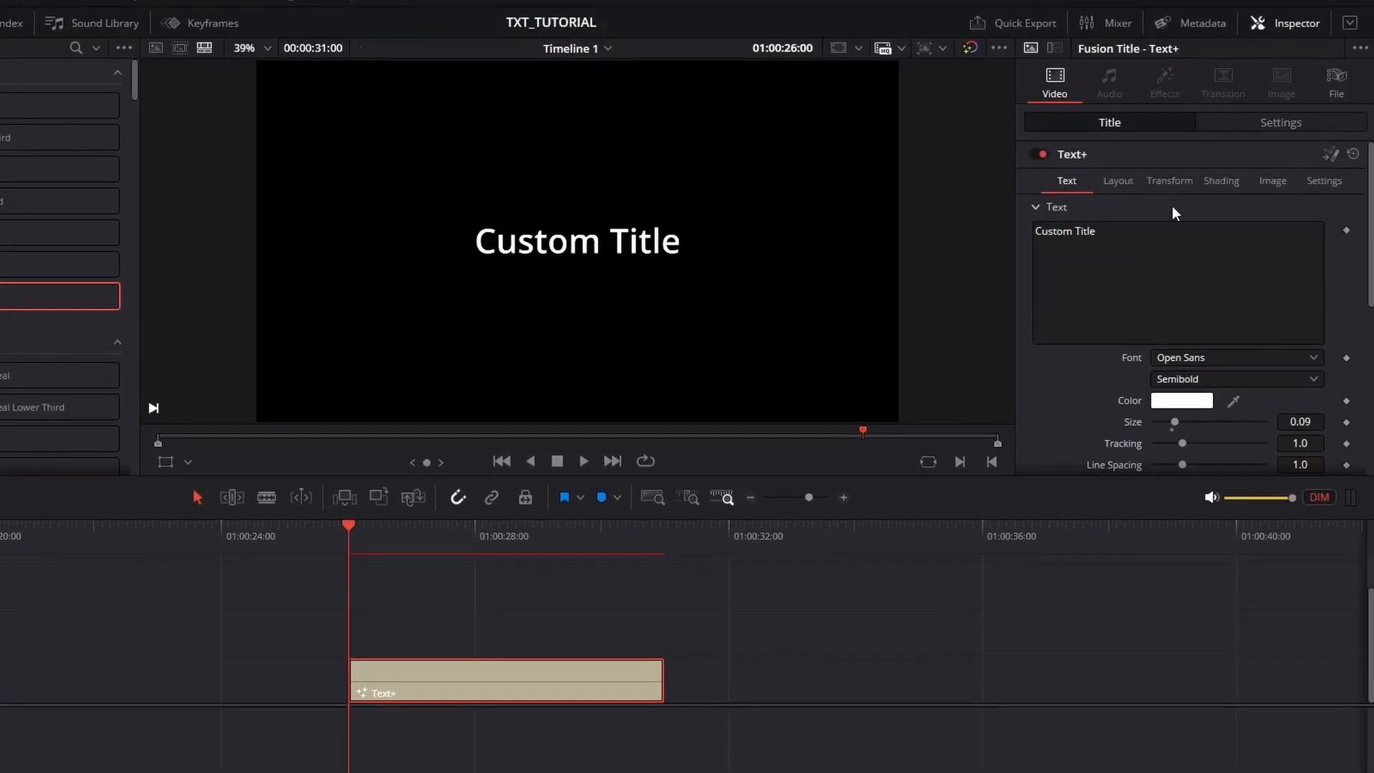
Step: Enter the title text 'Word By Word' and take the Text+ clip into the Fusion page
text(Word By Word)
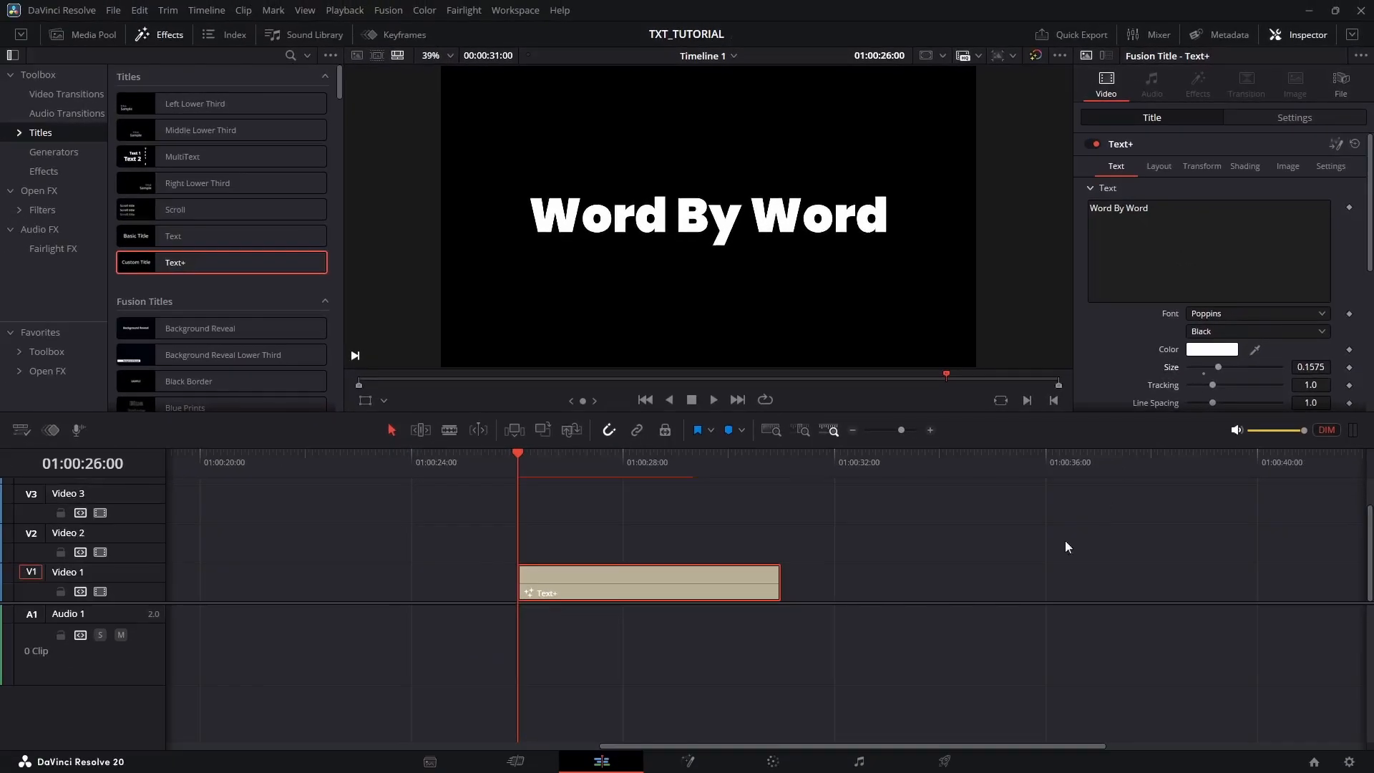
click(685, 760)
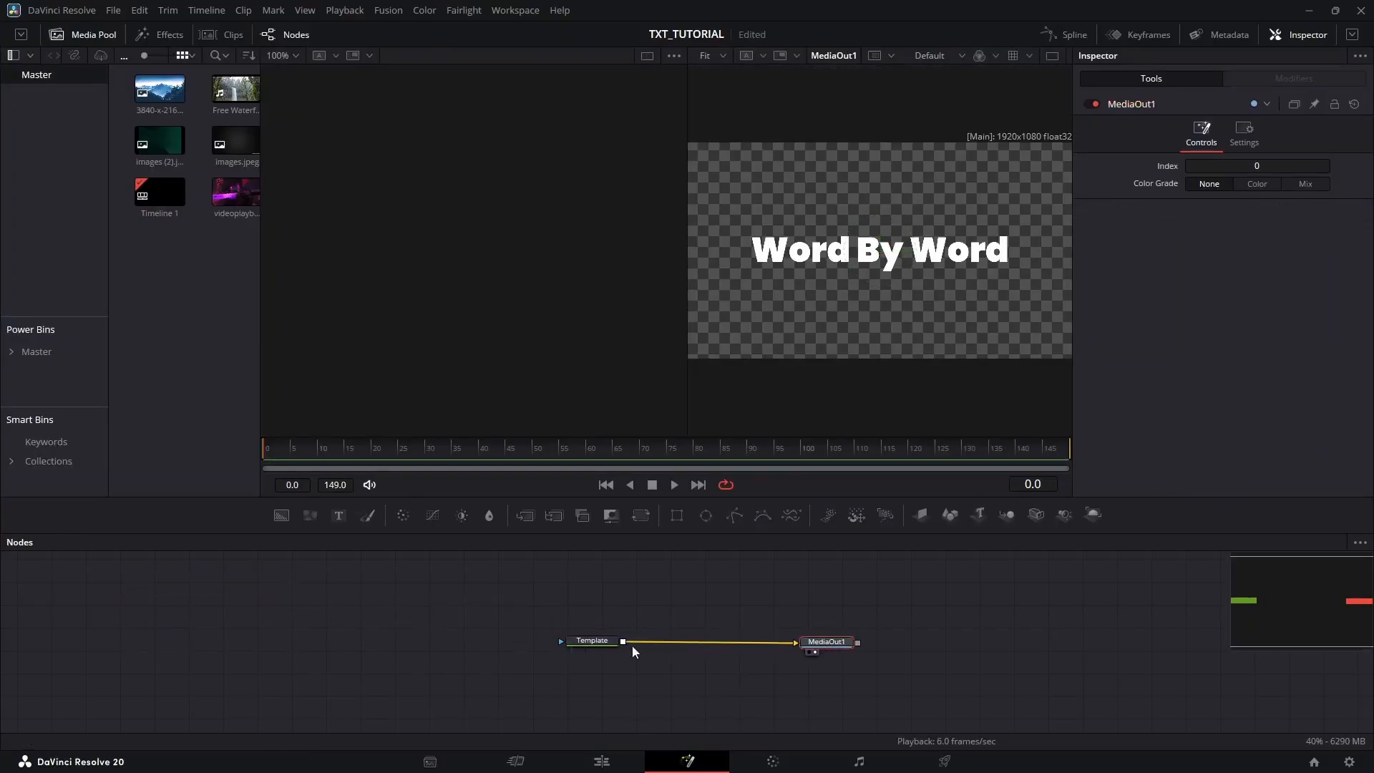
Step: Select the Template text node so it can be copied and pasted as an instance
click(591, 639)
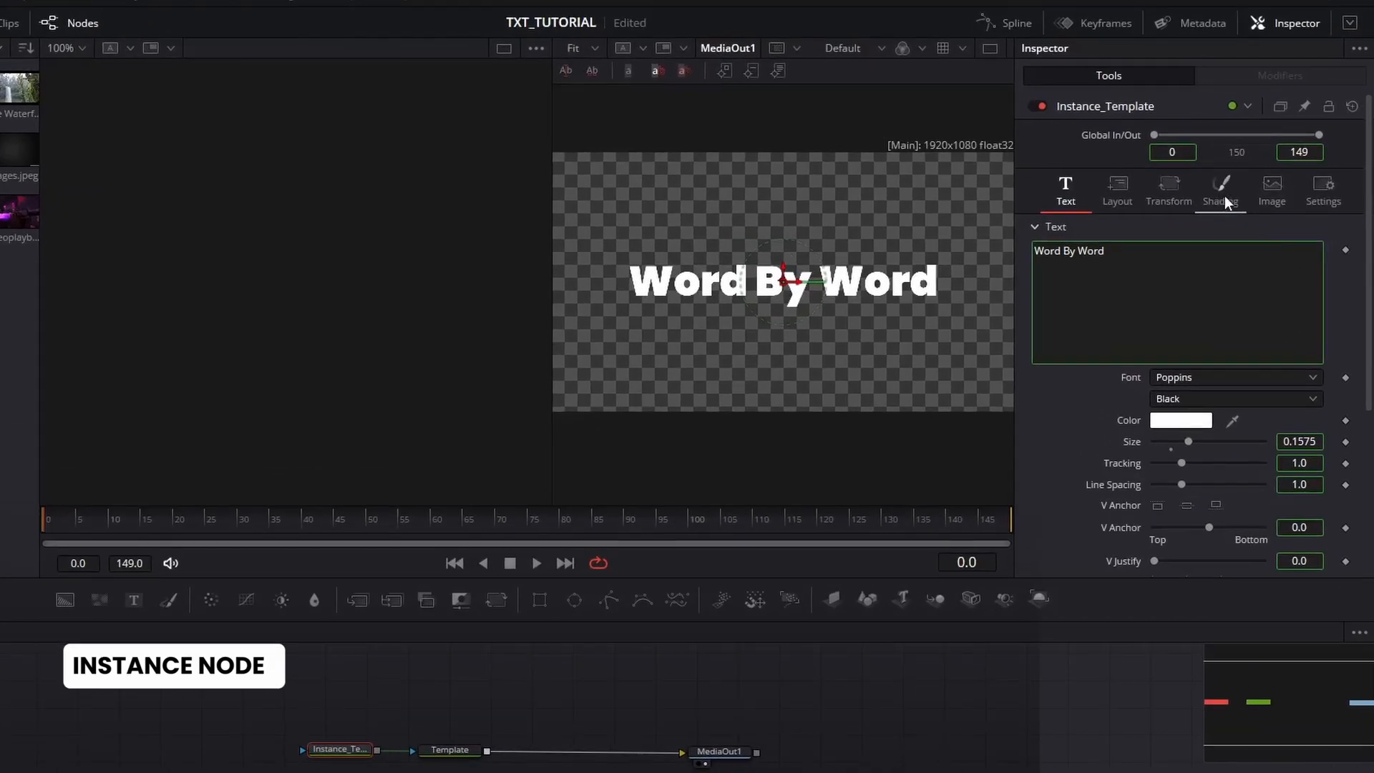
Step: On the instanced text's Shading tab, deinstance and enable element 5 as filled blocks
click(1219, 191)
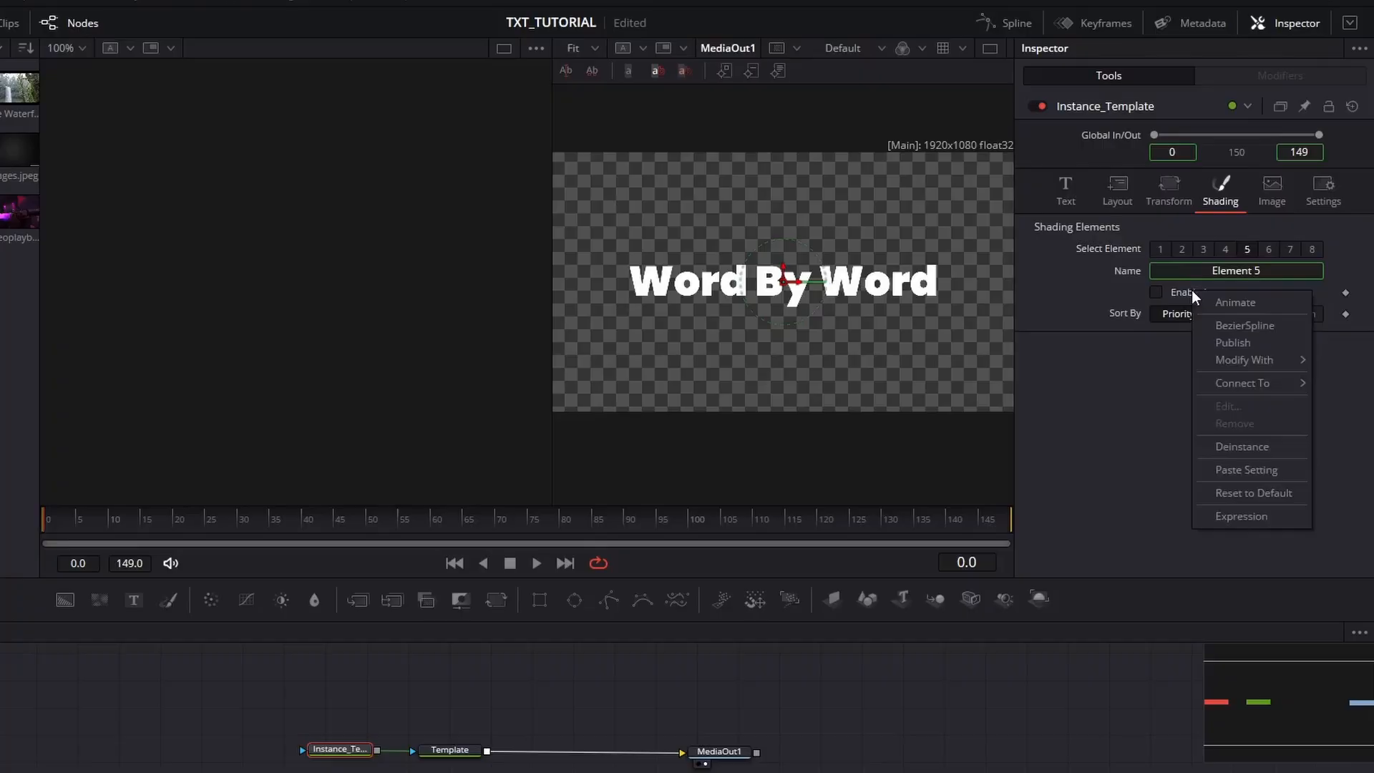
click(1251, 452)
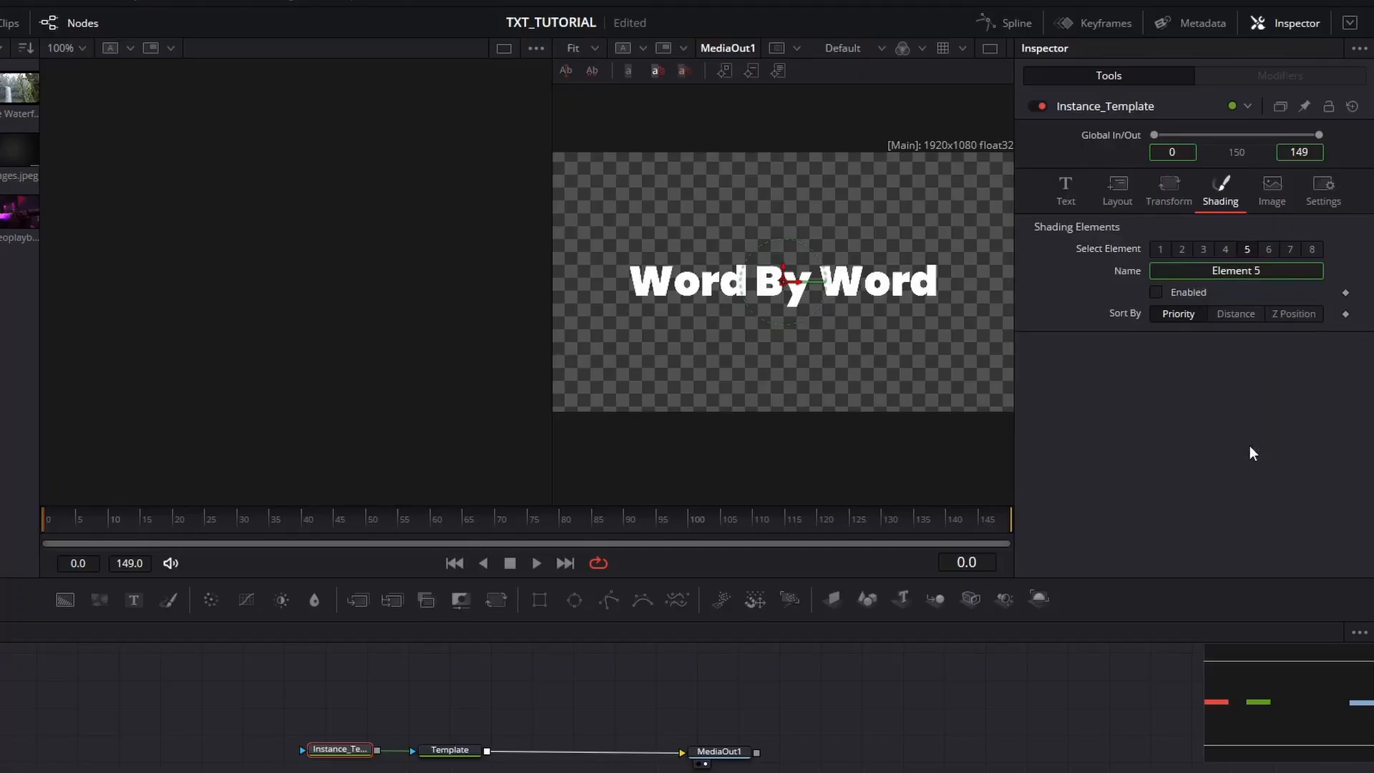
click(1157, 292)
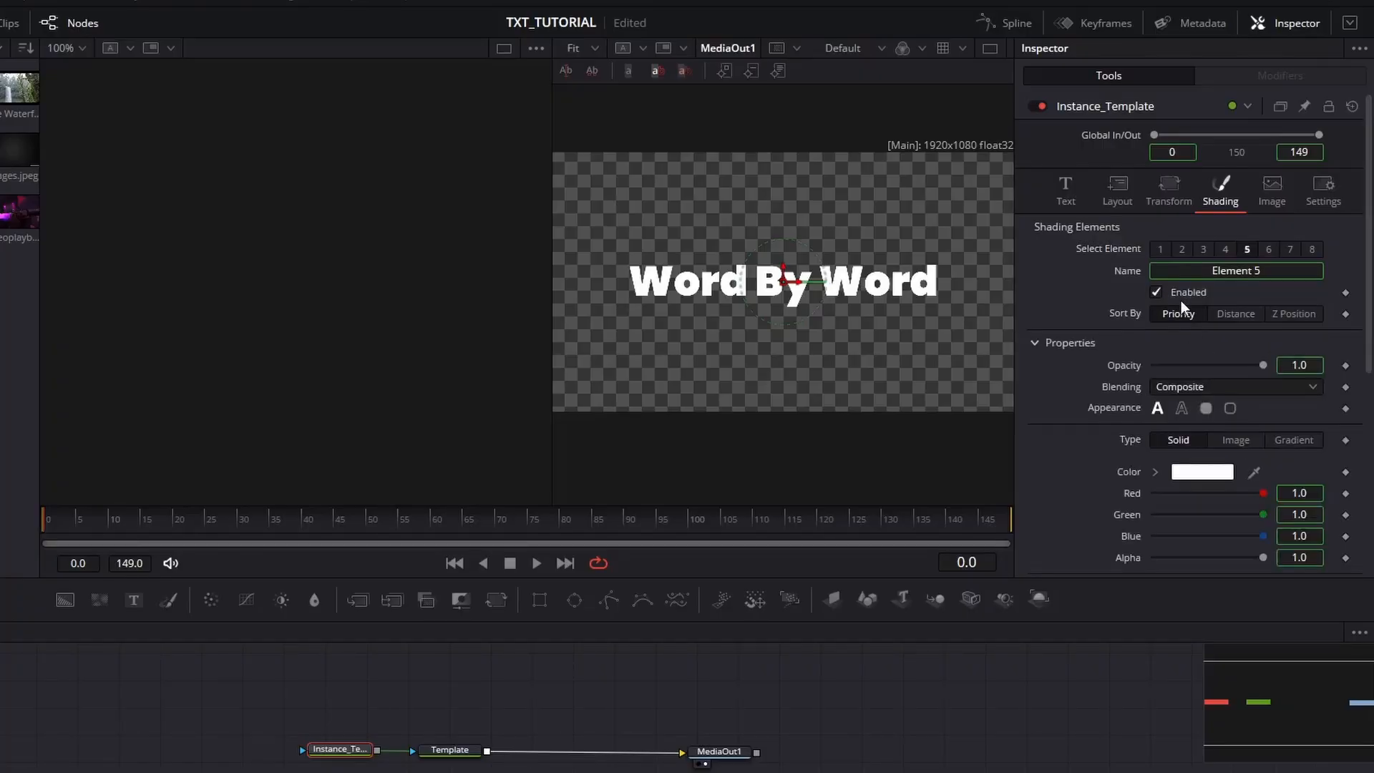
click(1207, 408)
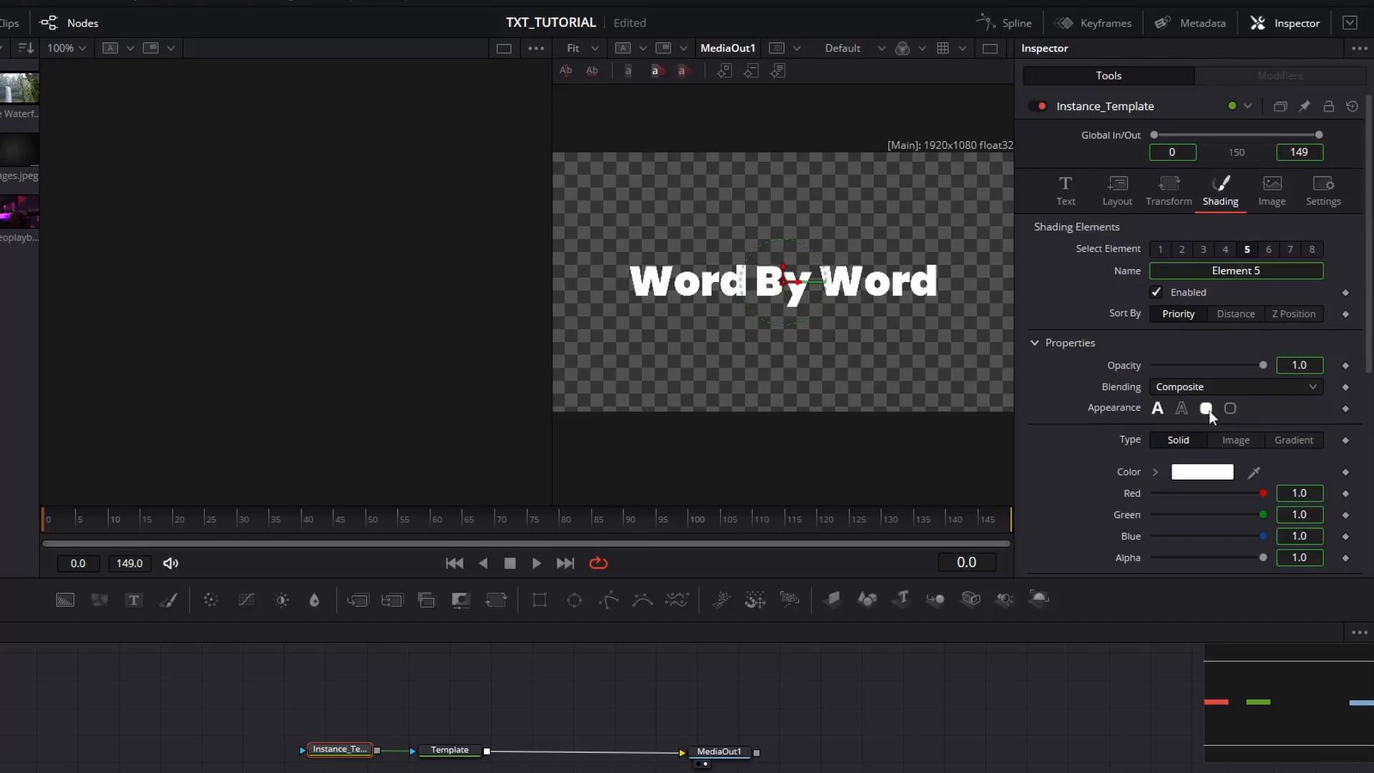
Step: Set the blocks' Level to Word and narrow Extend Horizontal to -0.18 so each word separates
click(1231, 429)
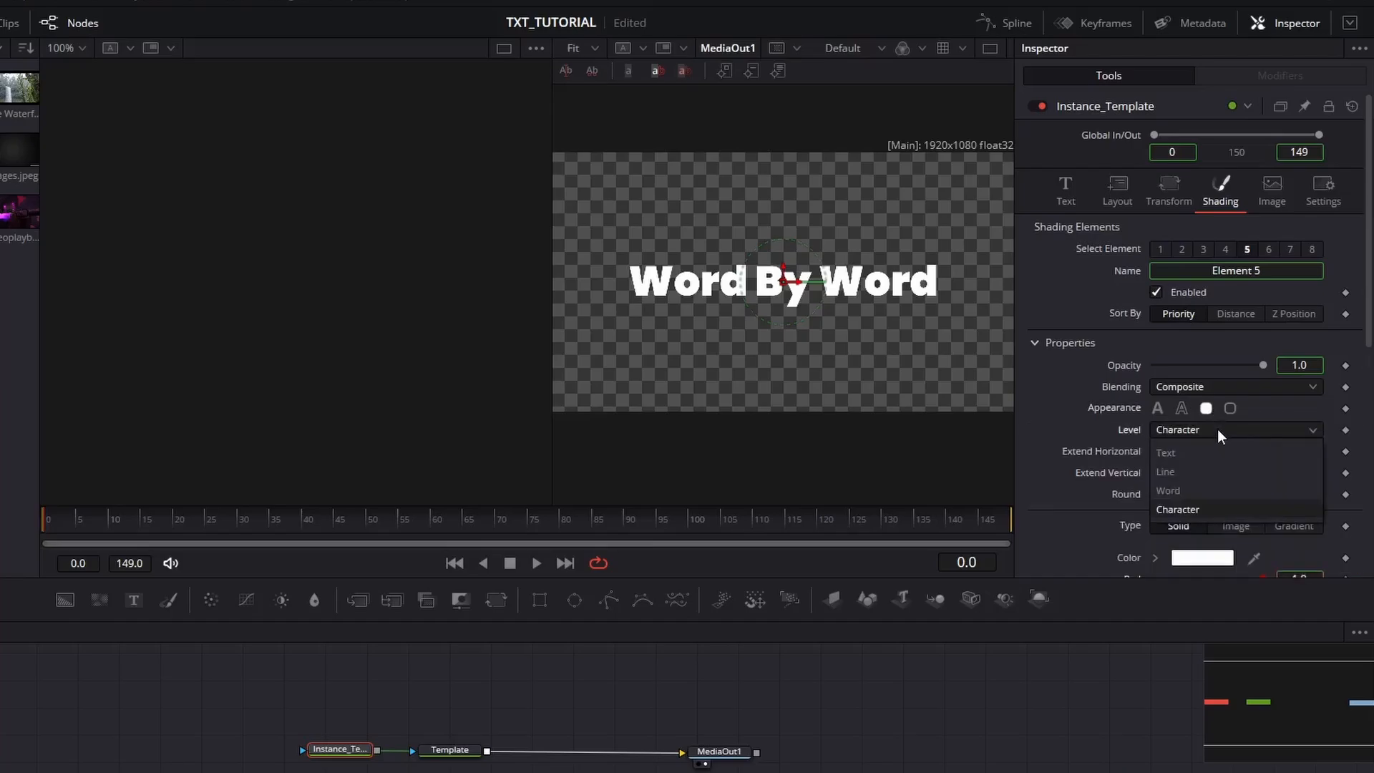
click(1168, 489)
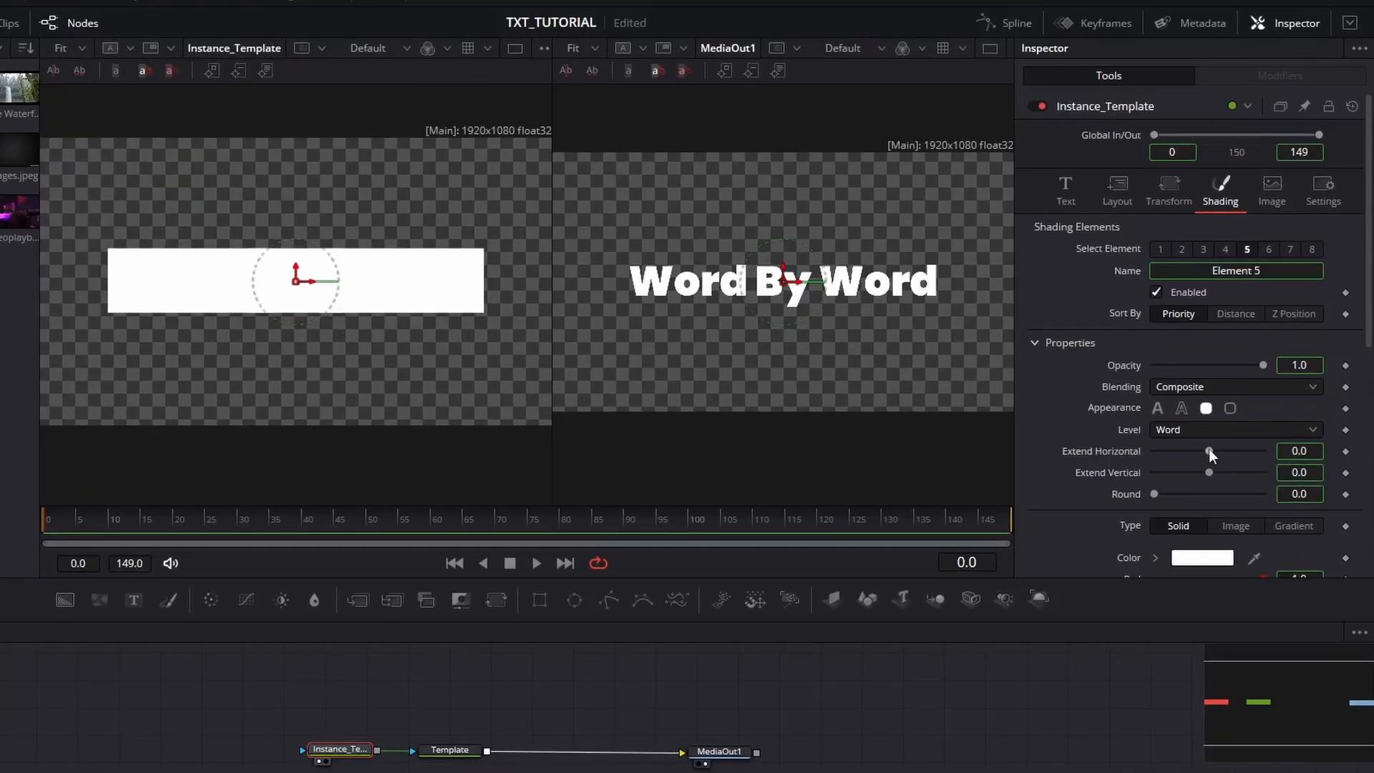
drag(1209, 450, 1189, 451)
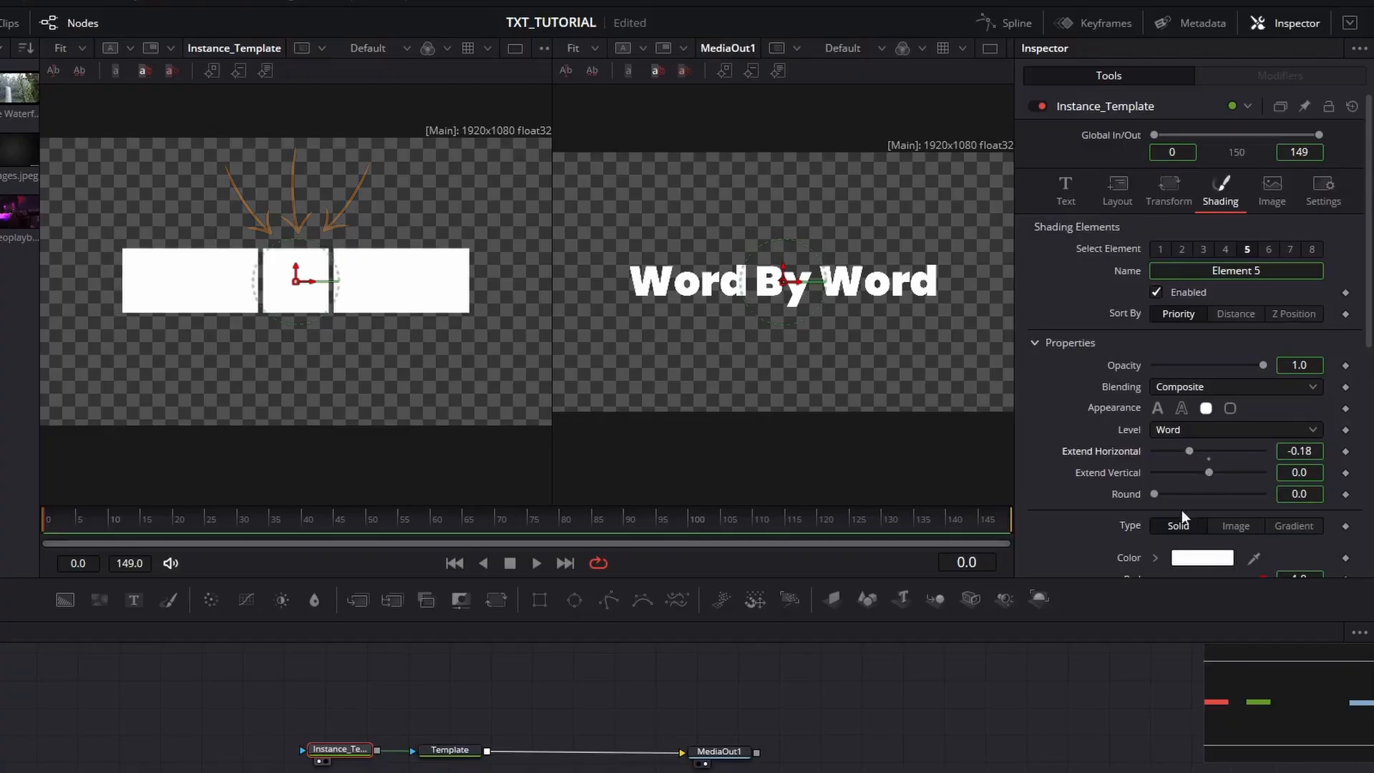
click(1065, 190)
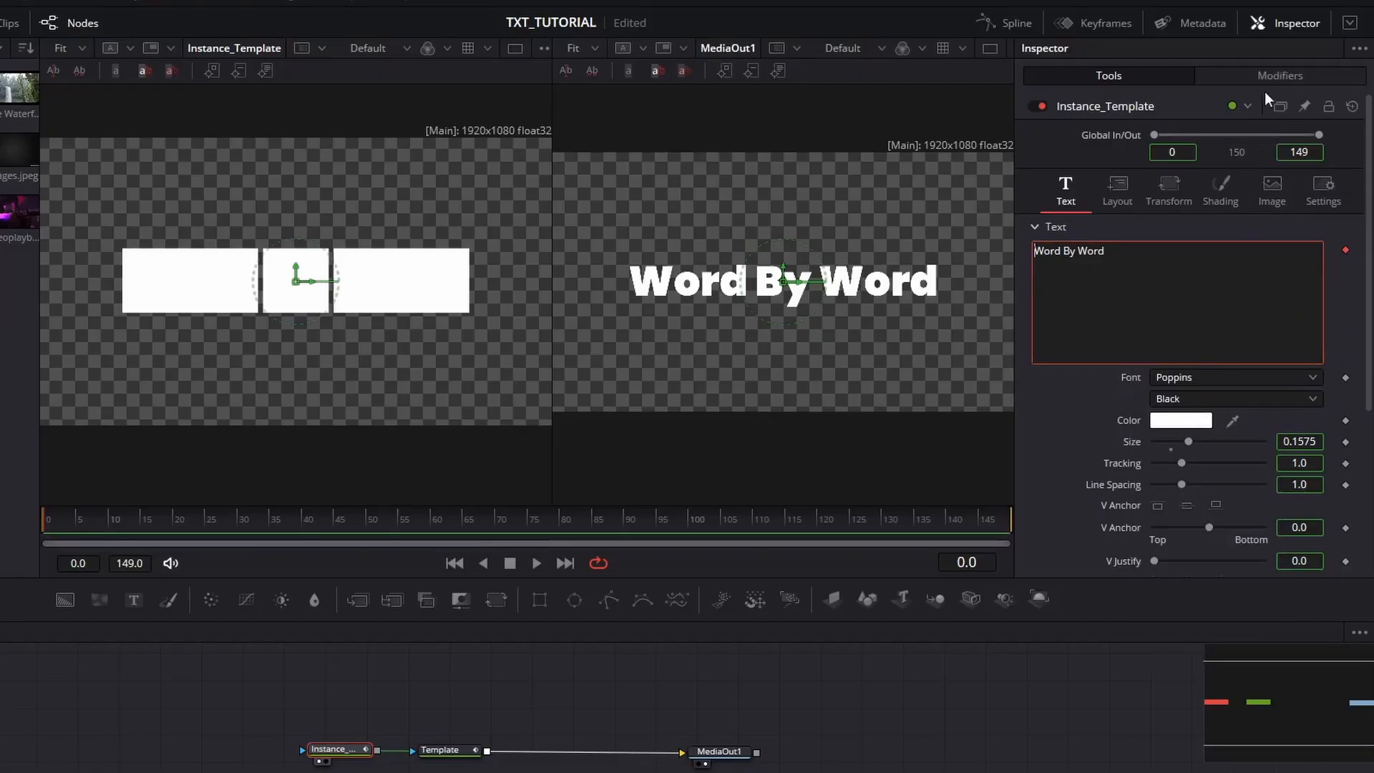
Step: In the Follower modifier's Shading tab, choose element 5 and keyframe its Opacity
click(1278, 76)
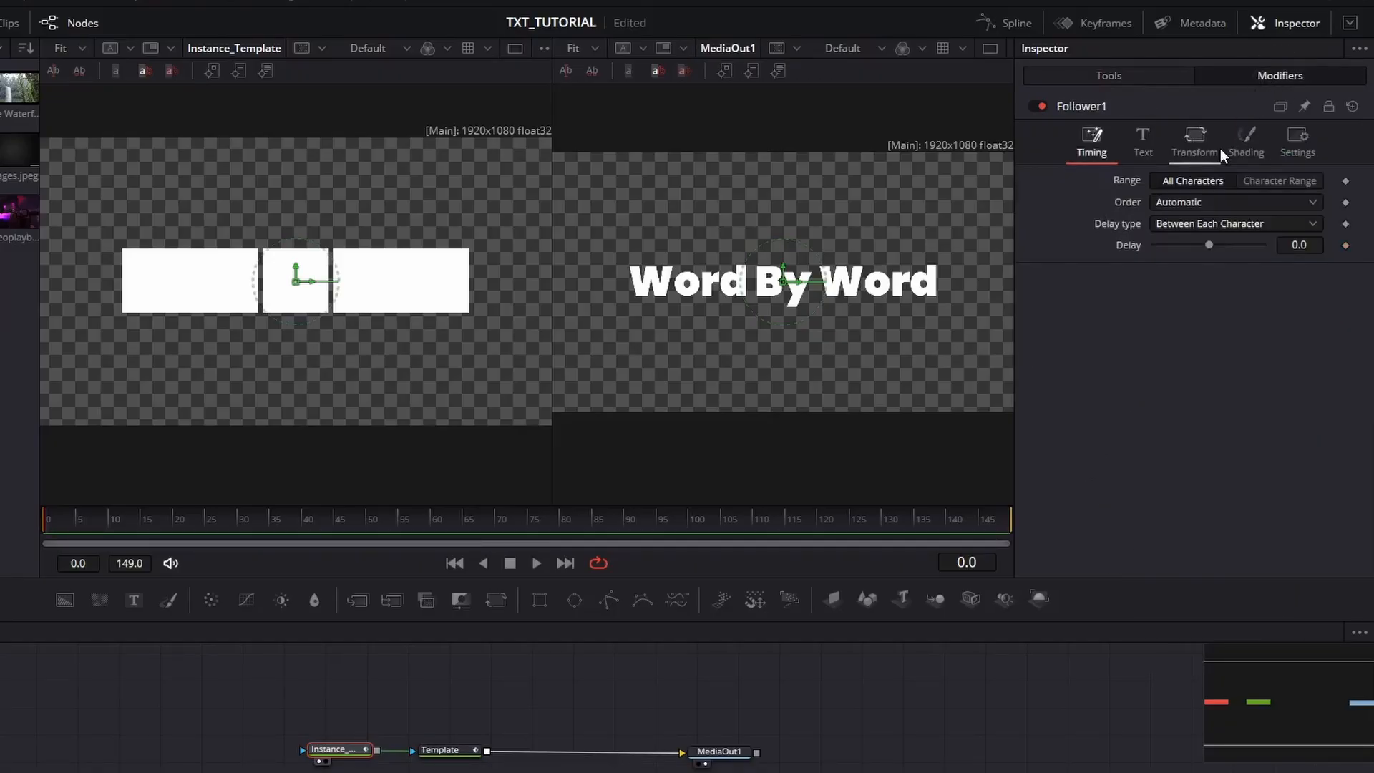
click(1245, 140)
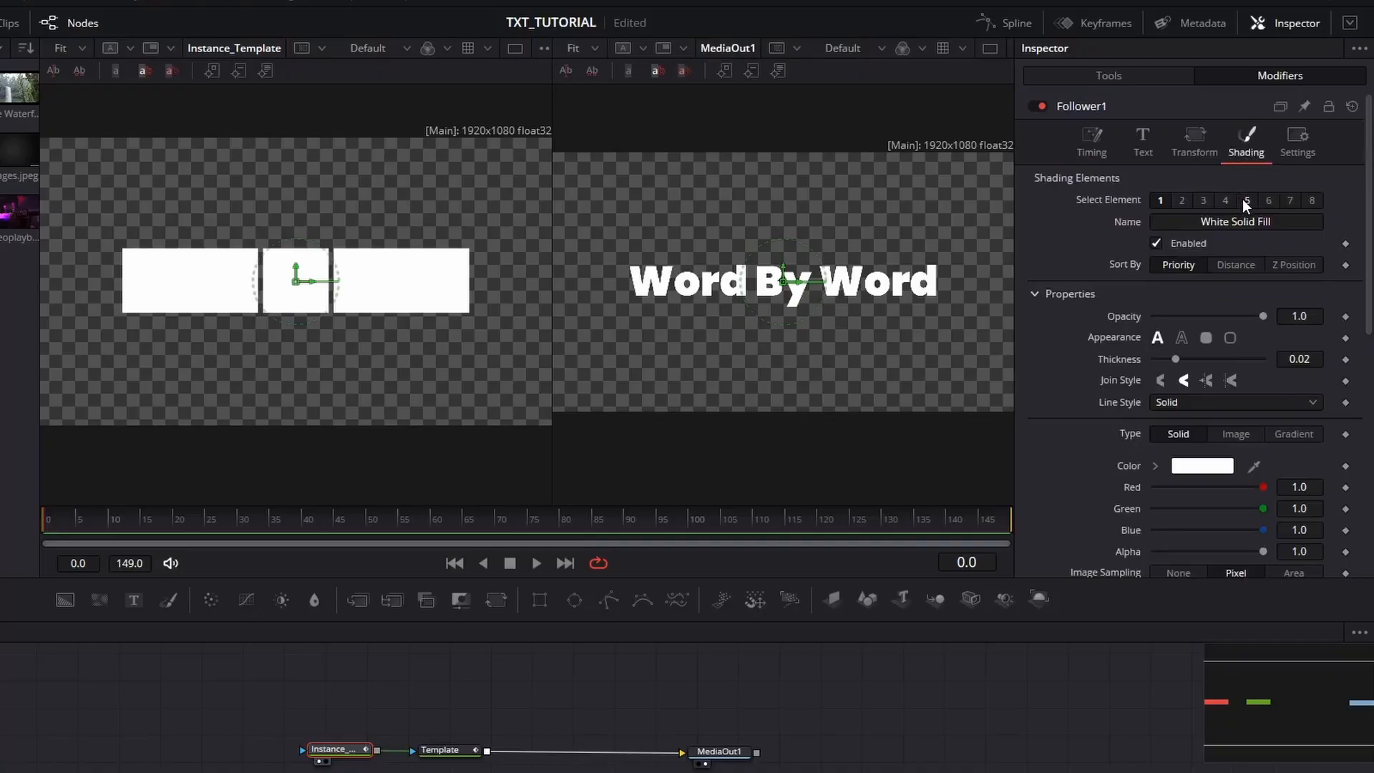
click(1246, 200)
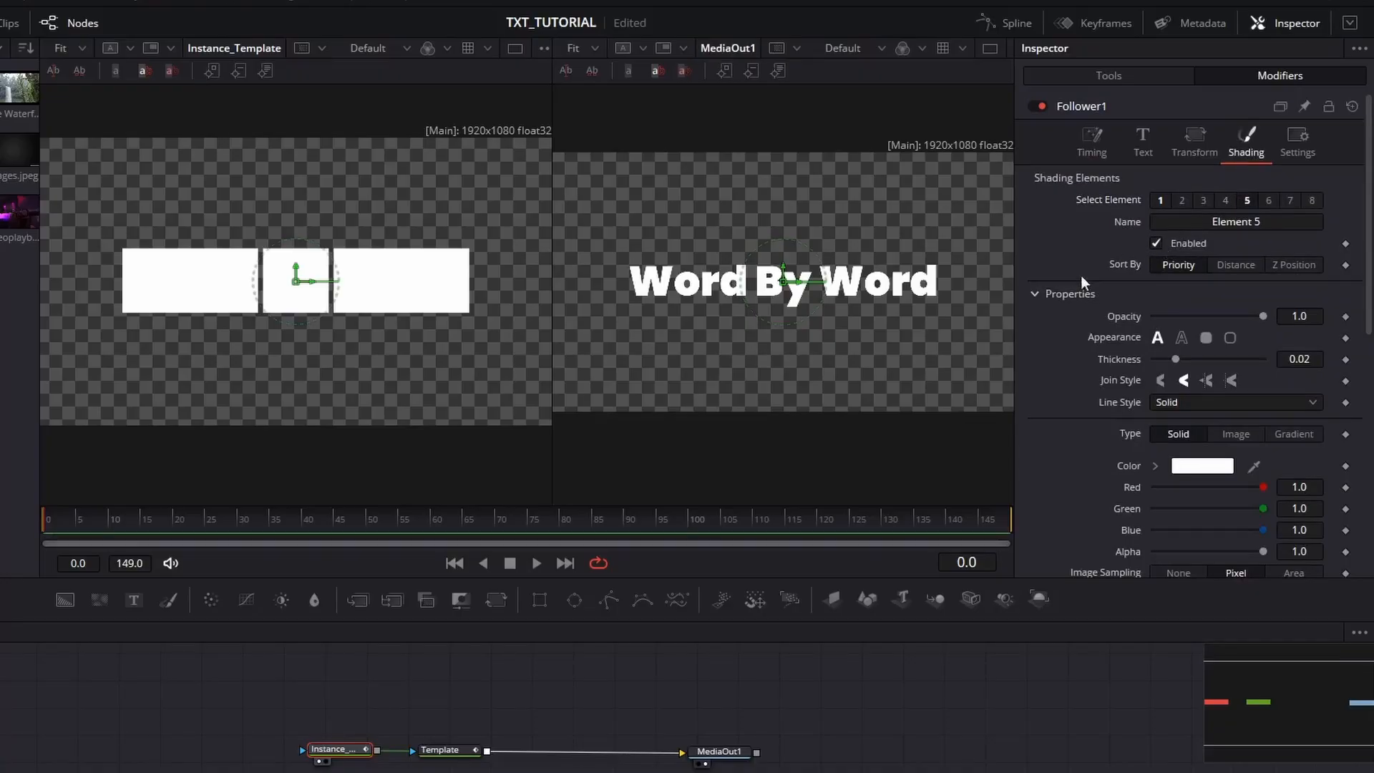
mouse_move(1333, 319)
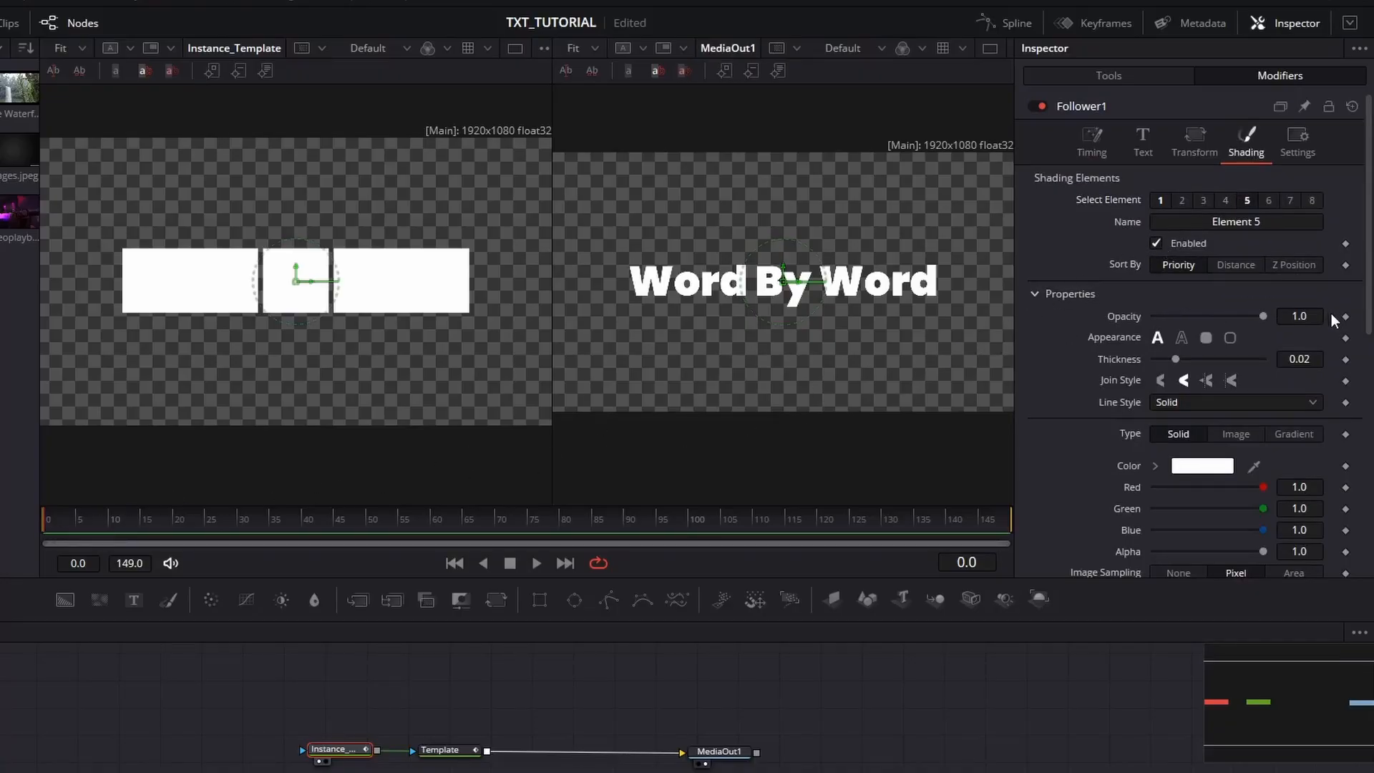
click(1345, 315)
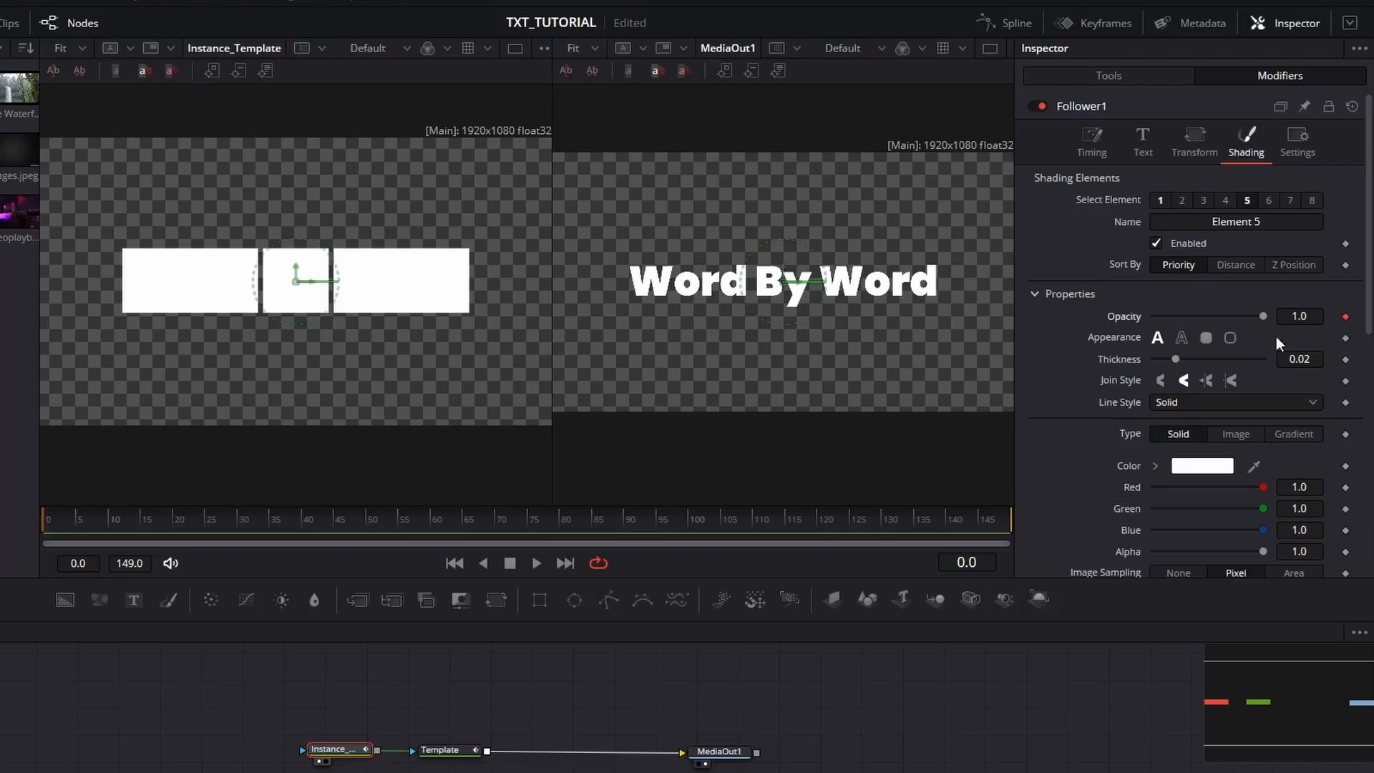
click(217, 518)
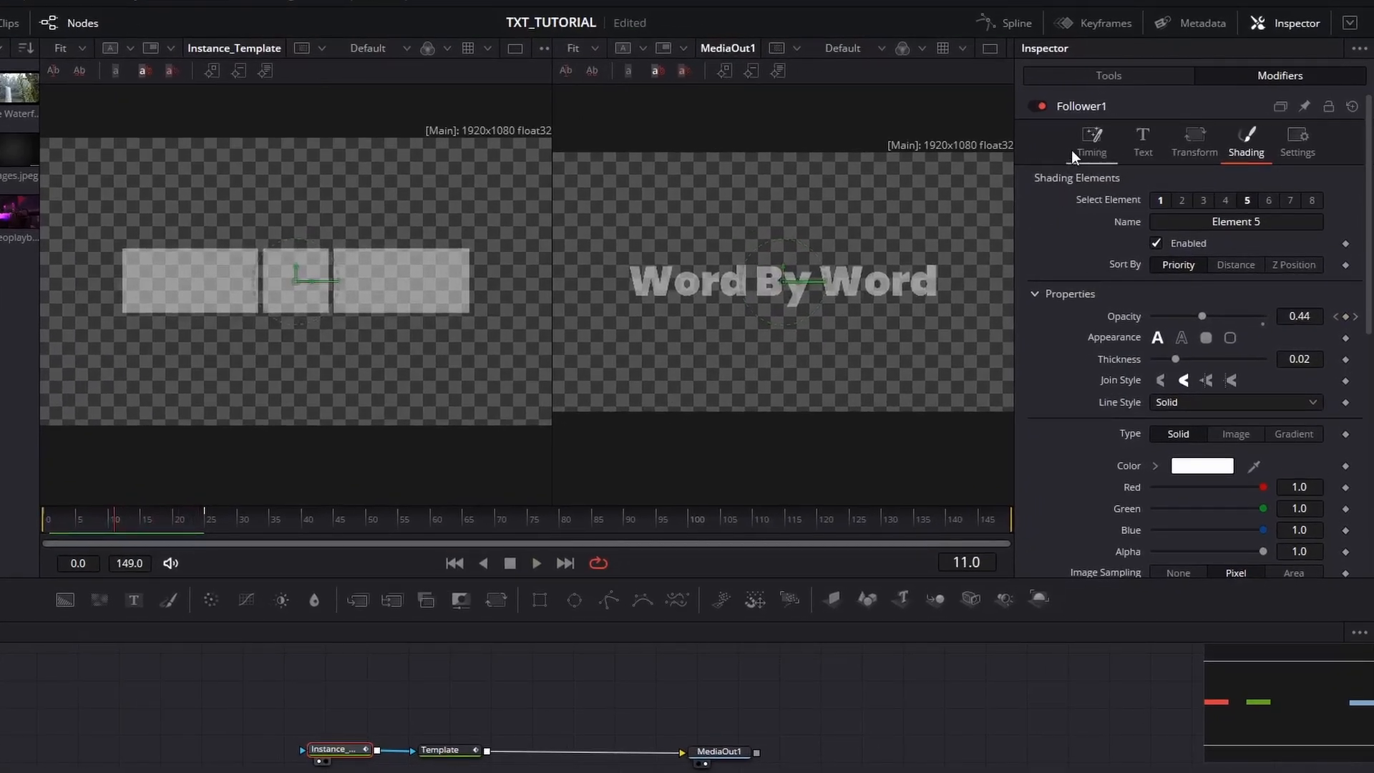
Step: Set the follower's timing Delay between characters to 1.6
click(1091, 141)
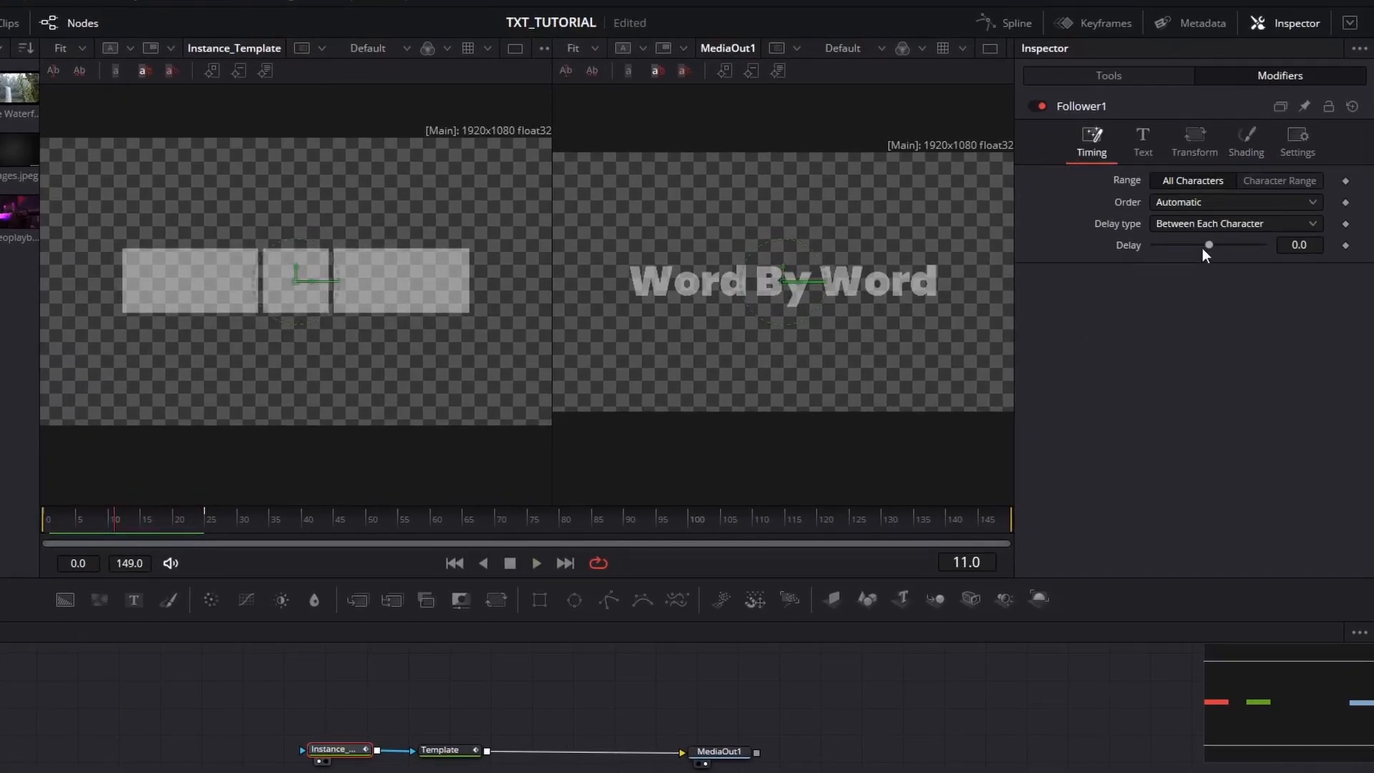
drag(1208, 245, 1212, 245)
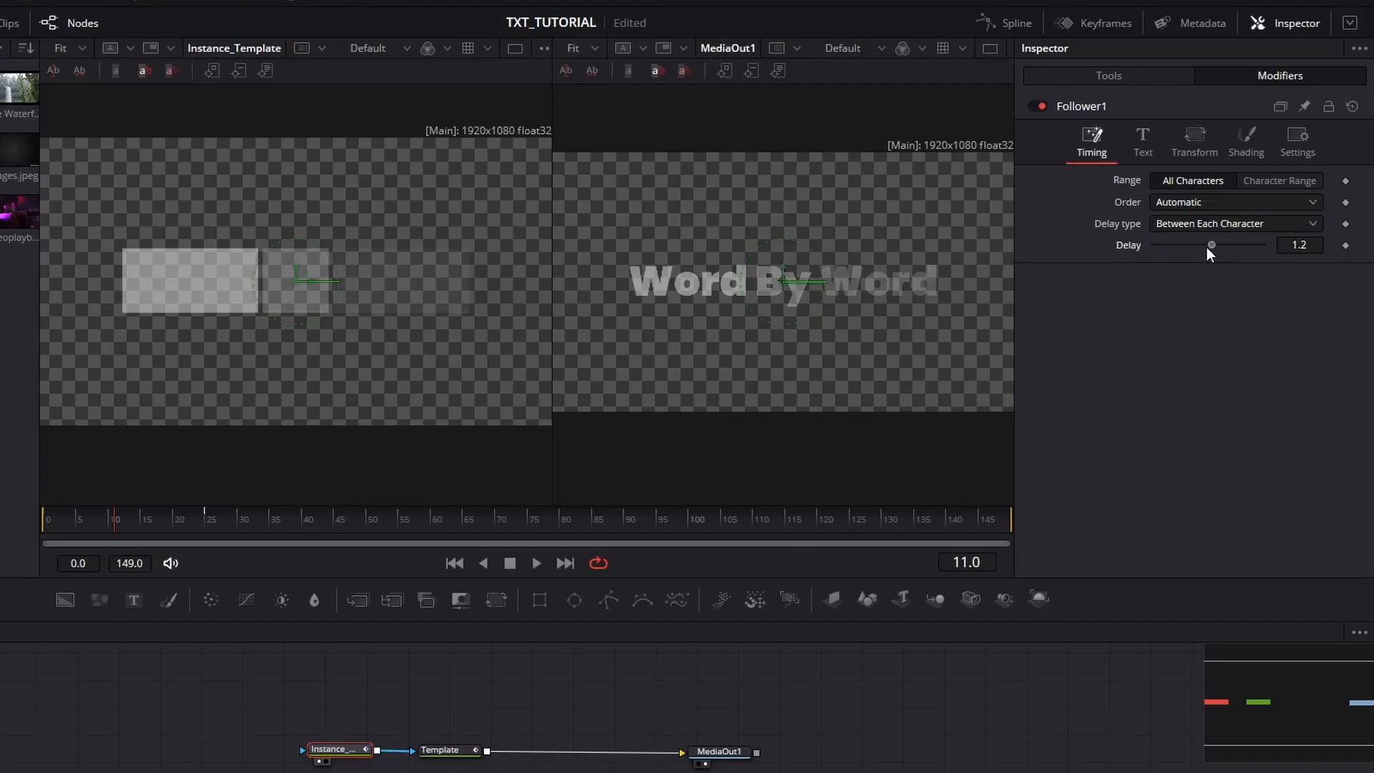
drag(1210, 245, 1223, 244)
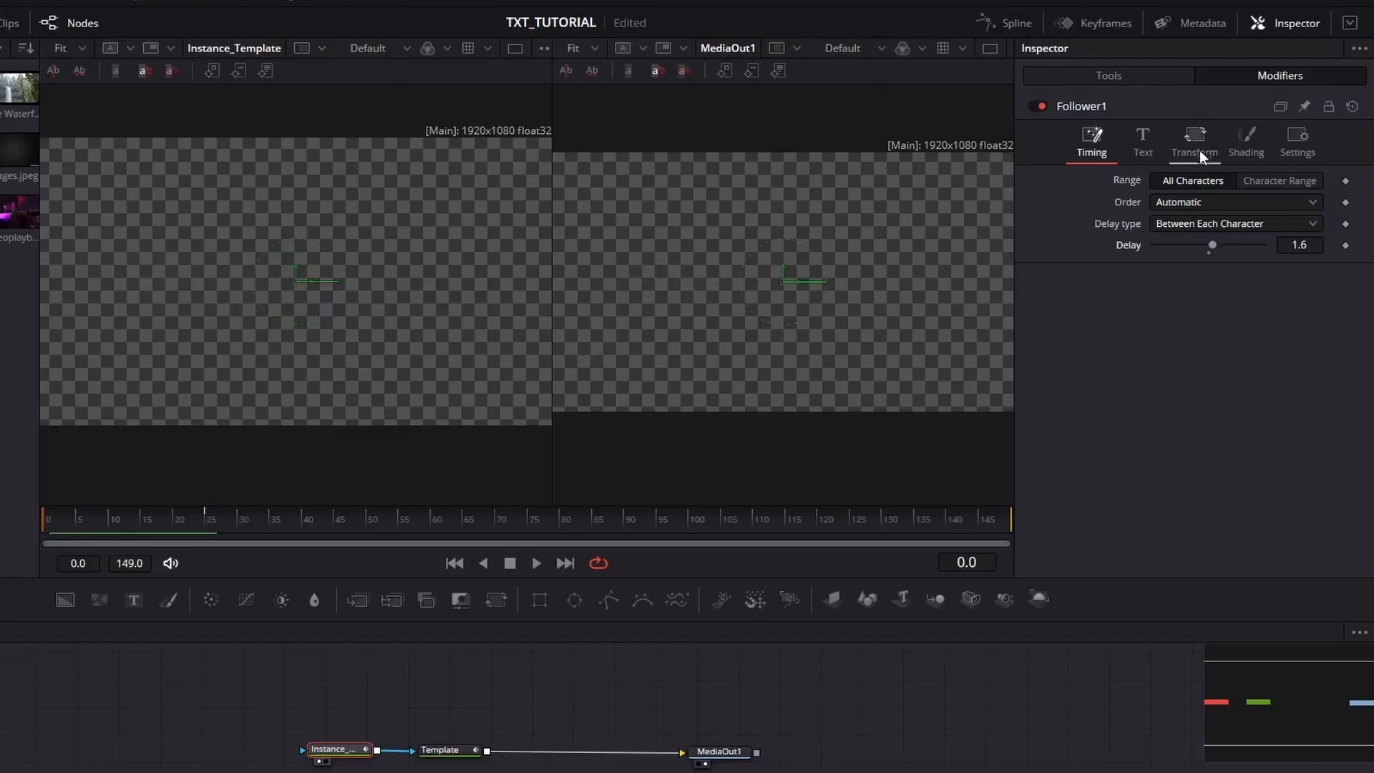
Step: Set the follower's Transform mode to Words instead of individual characters
click(1194, 140)
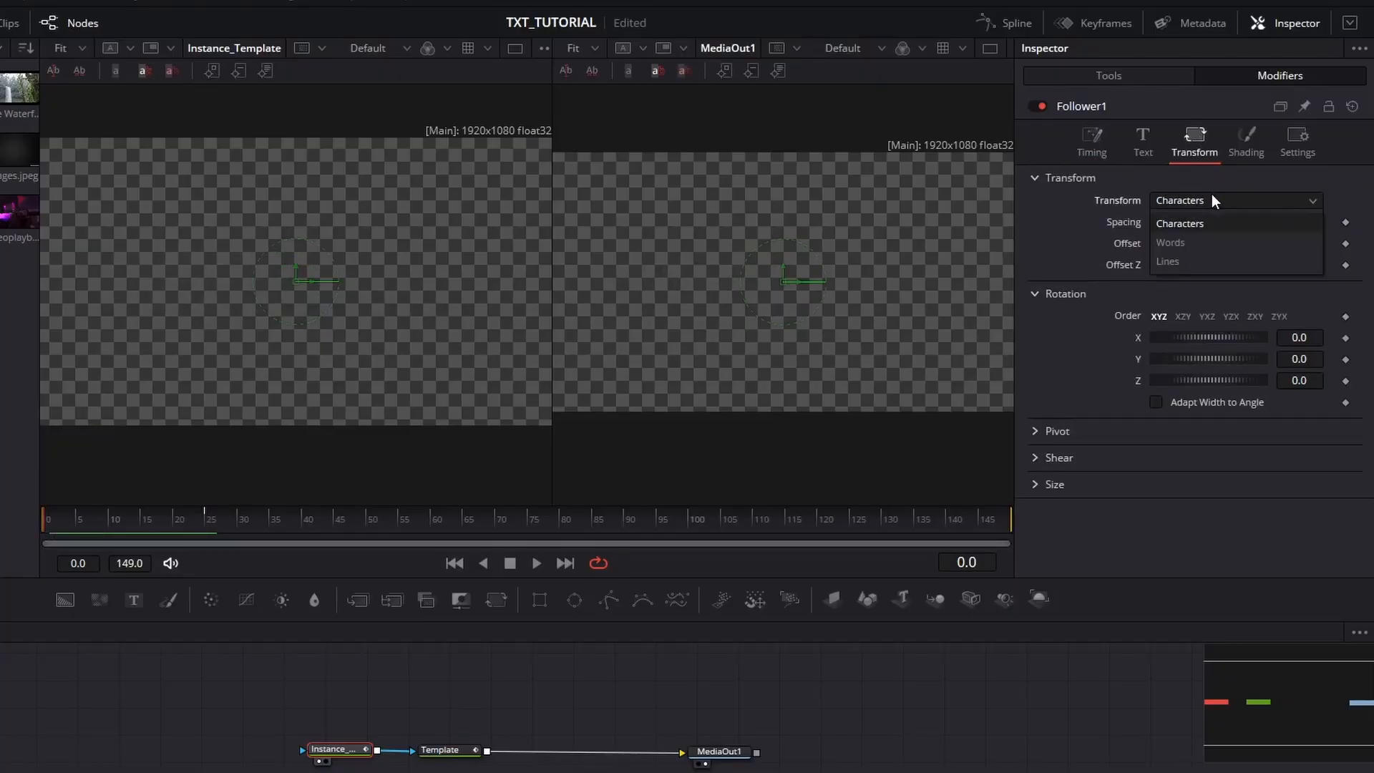
click(1171, 244)
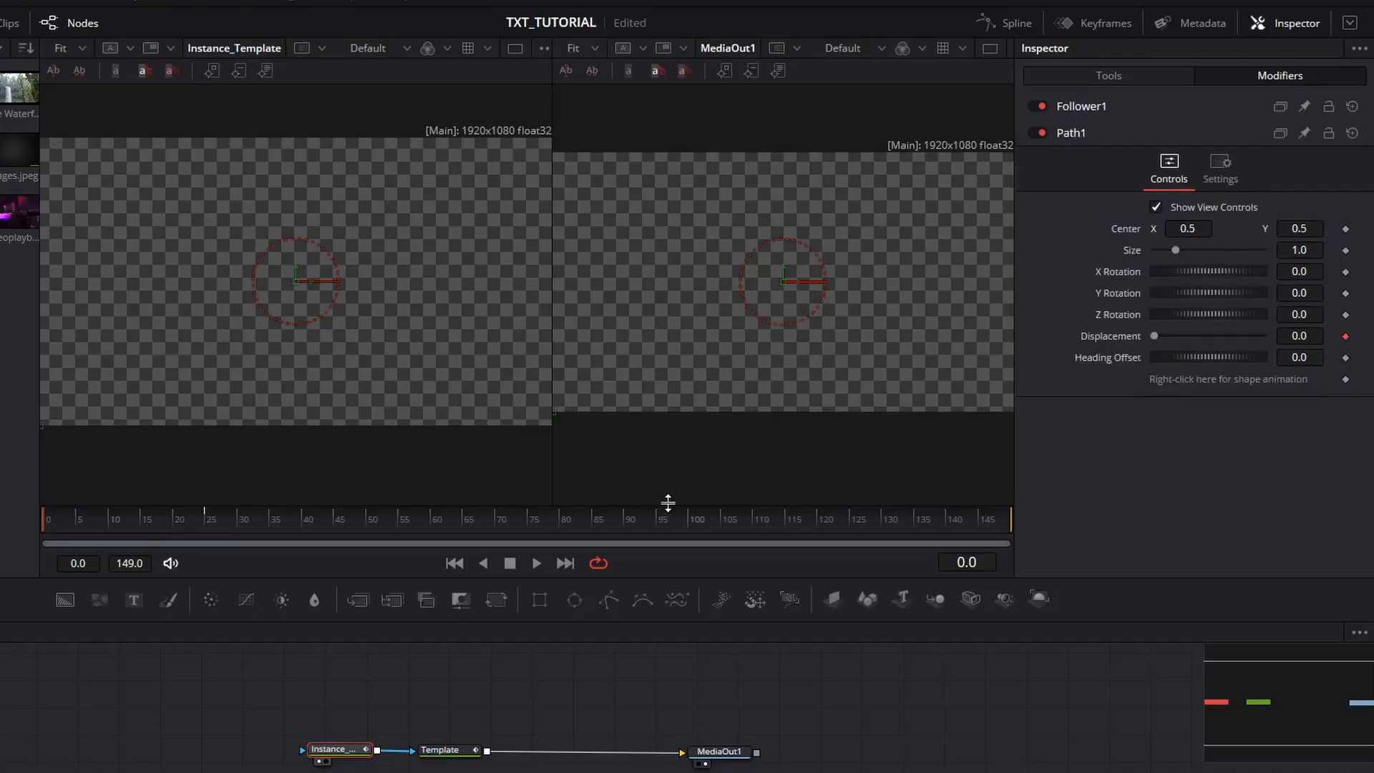
click(1081, 106)
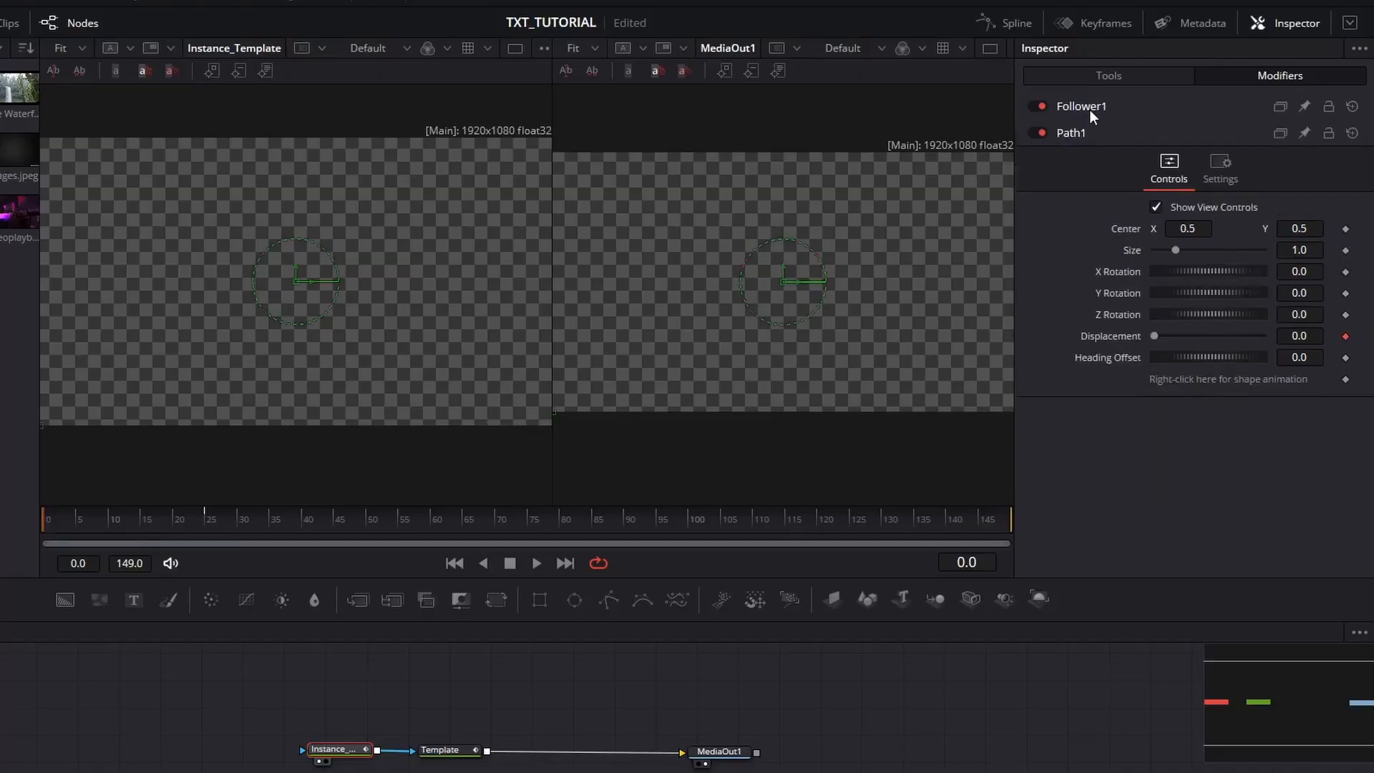
click(1080, 105)
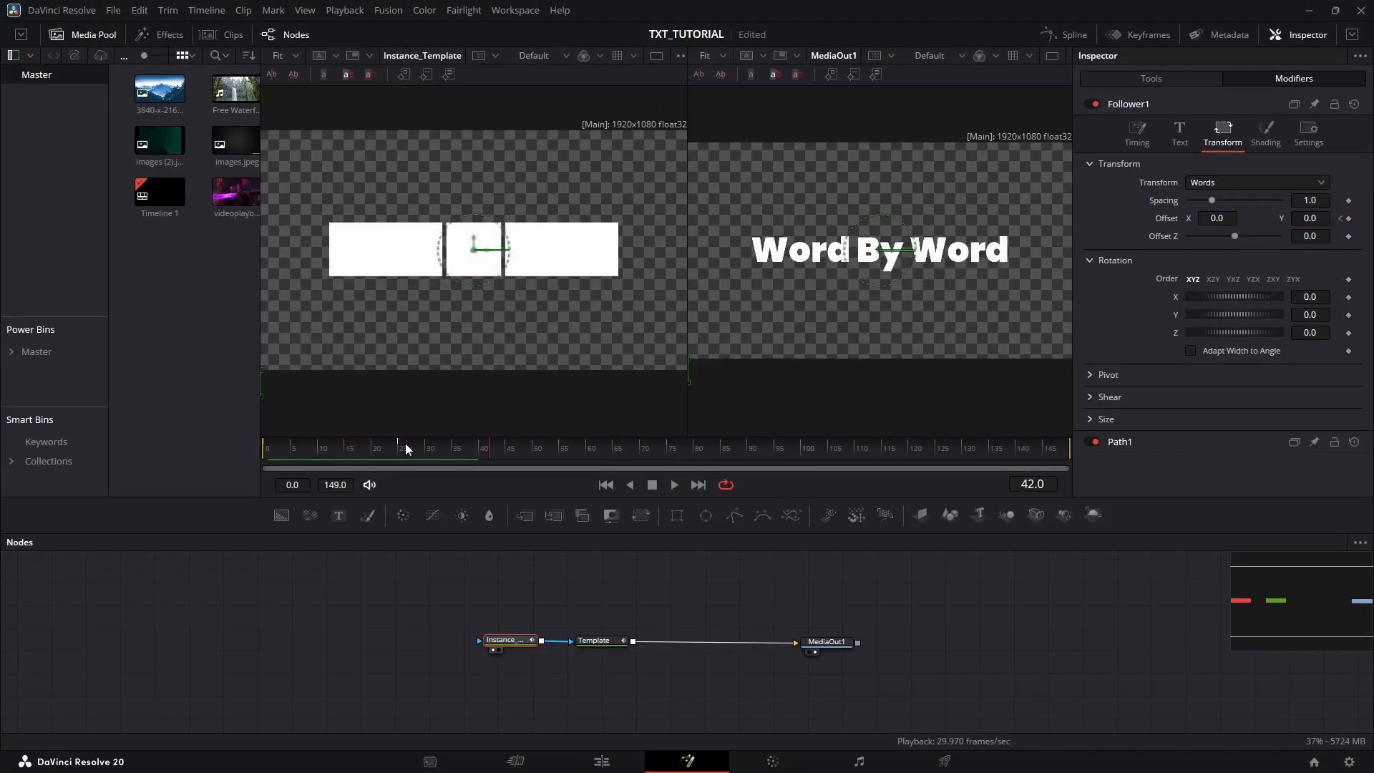
click(1072, 34)
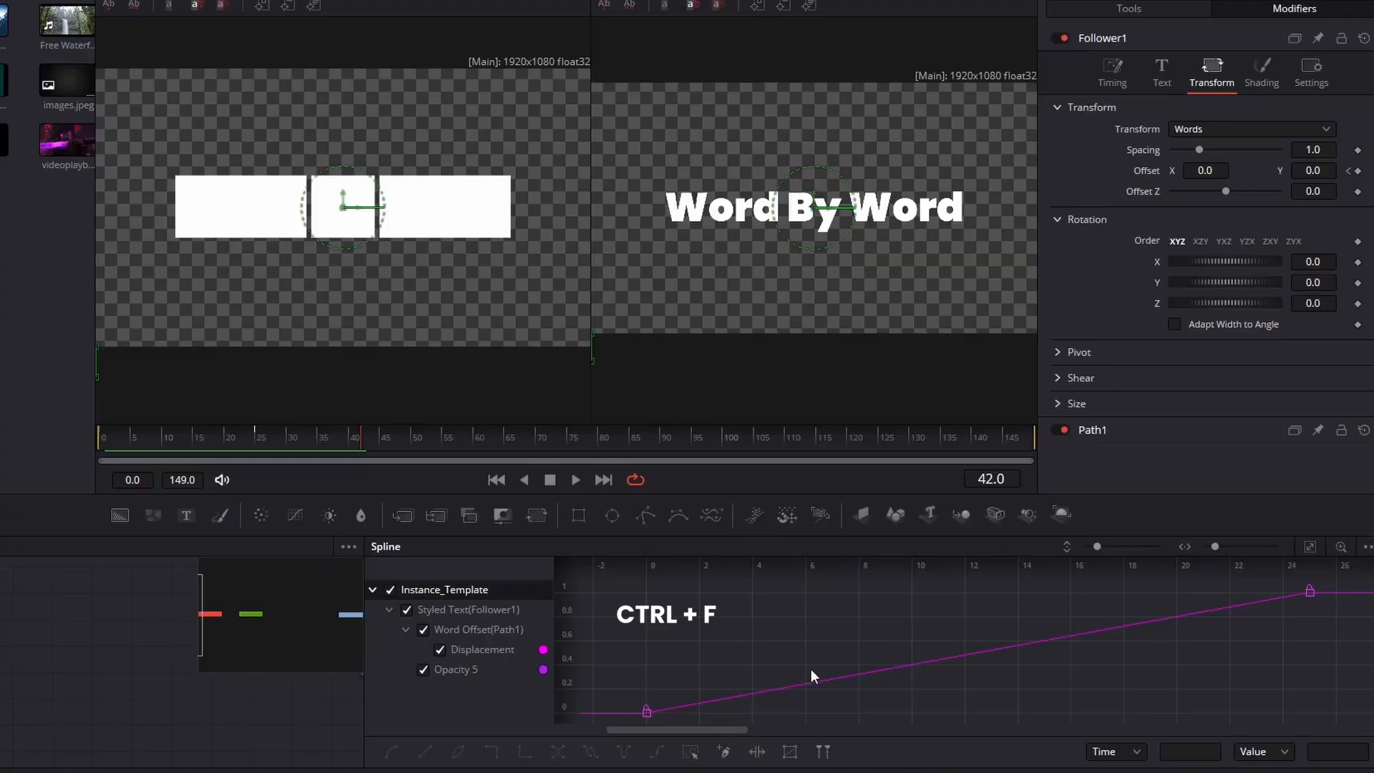
key(ctrl+a)
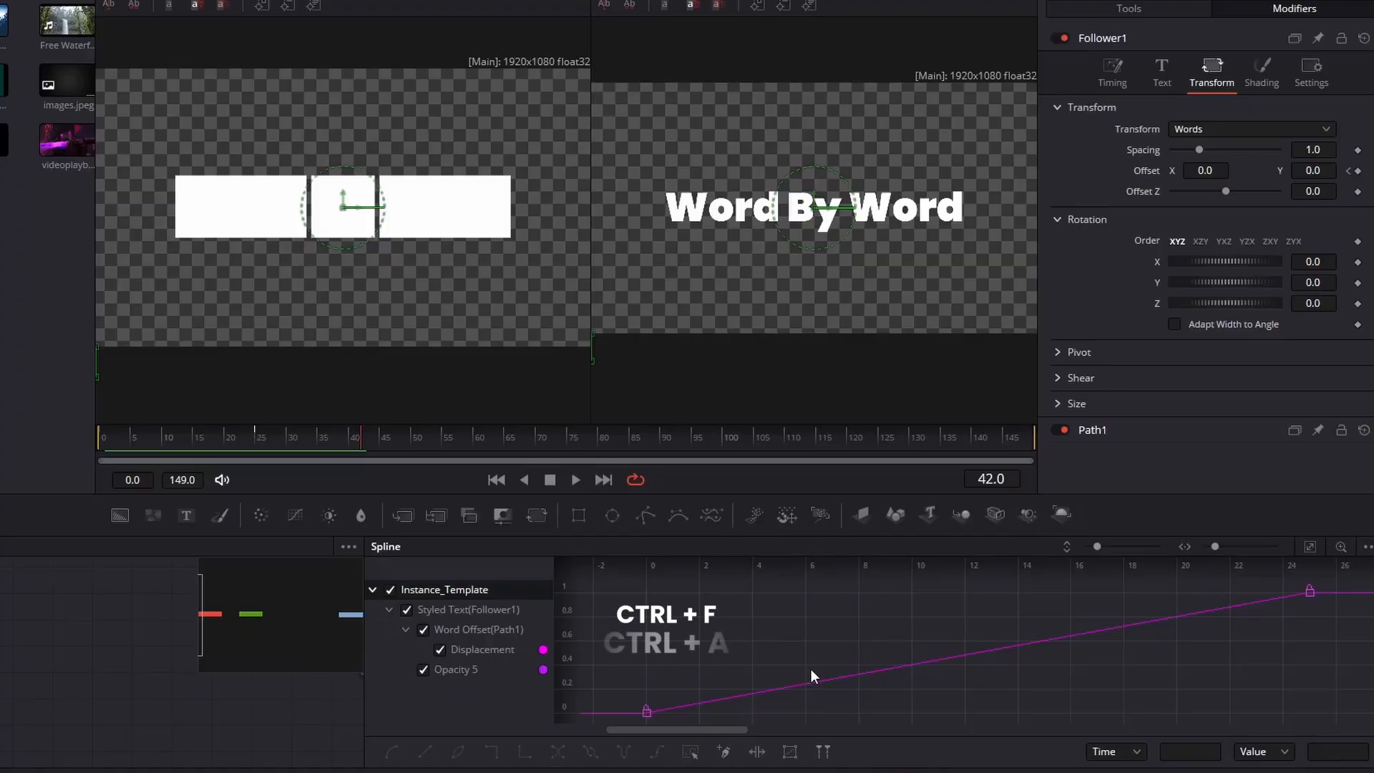
right_click(810, 674)
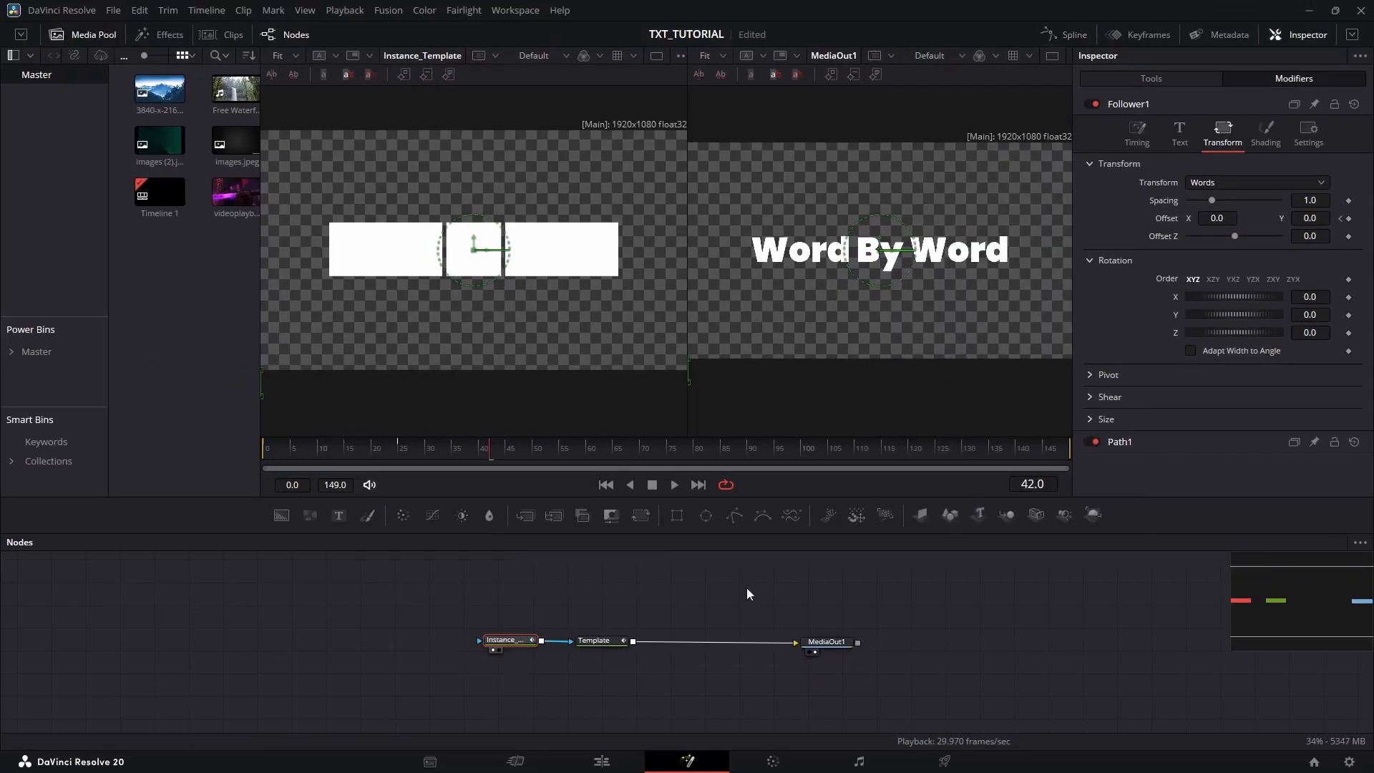
Step: Enable Motion Blur in the Template text node's Settings
click(591, 641)
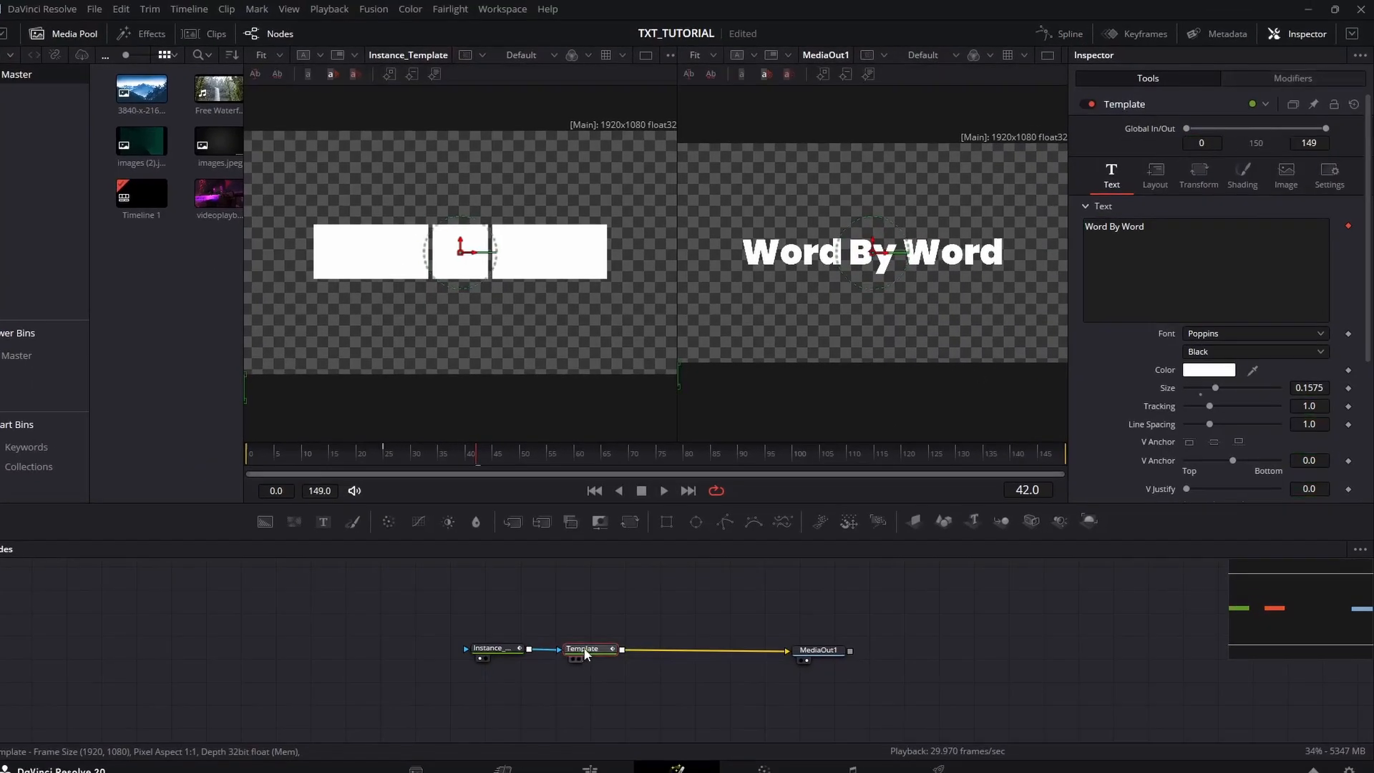
click(1328, 173)
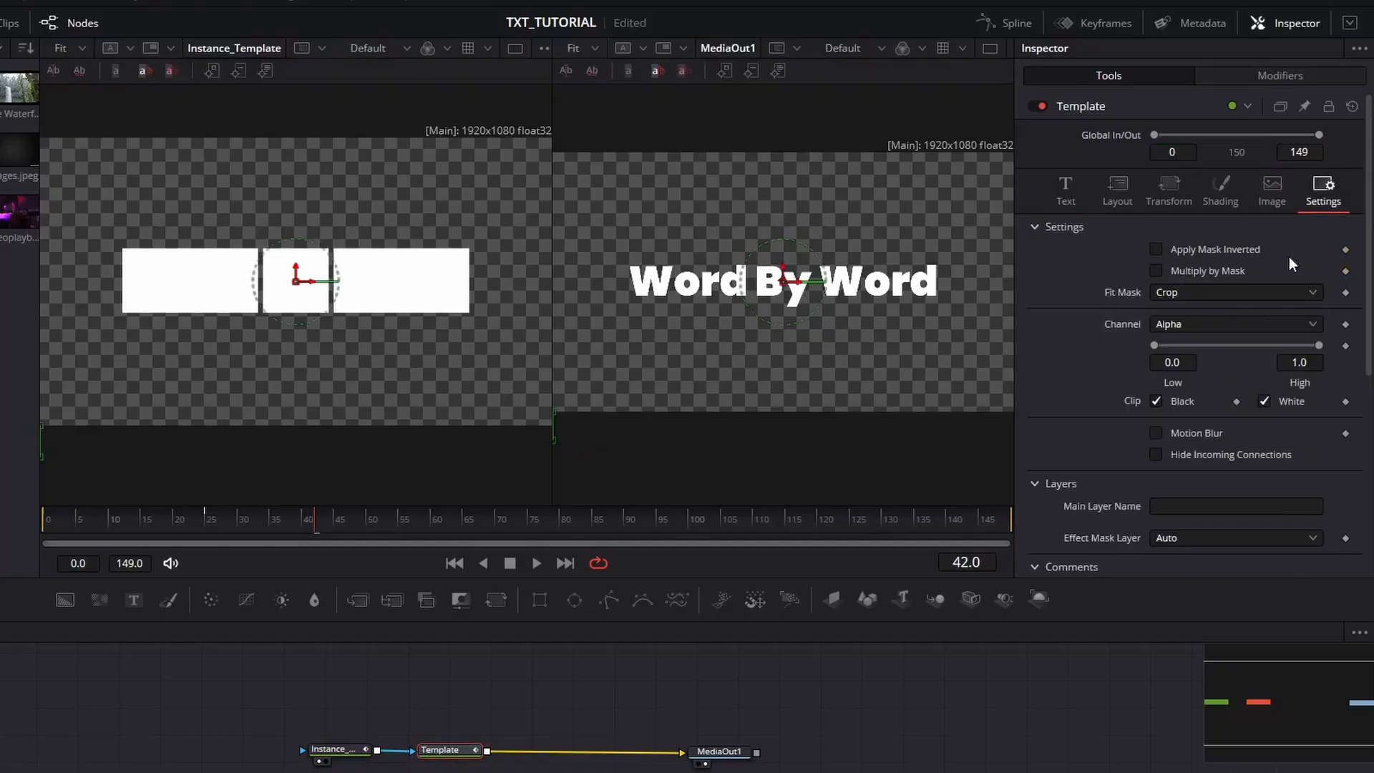
click(1157, 432)
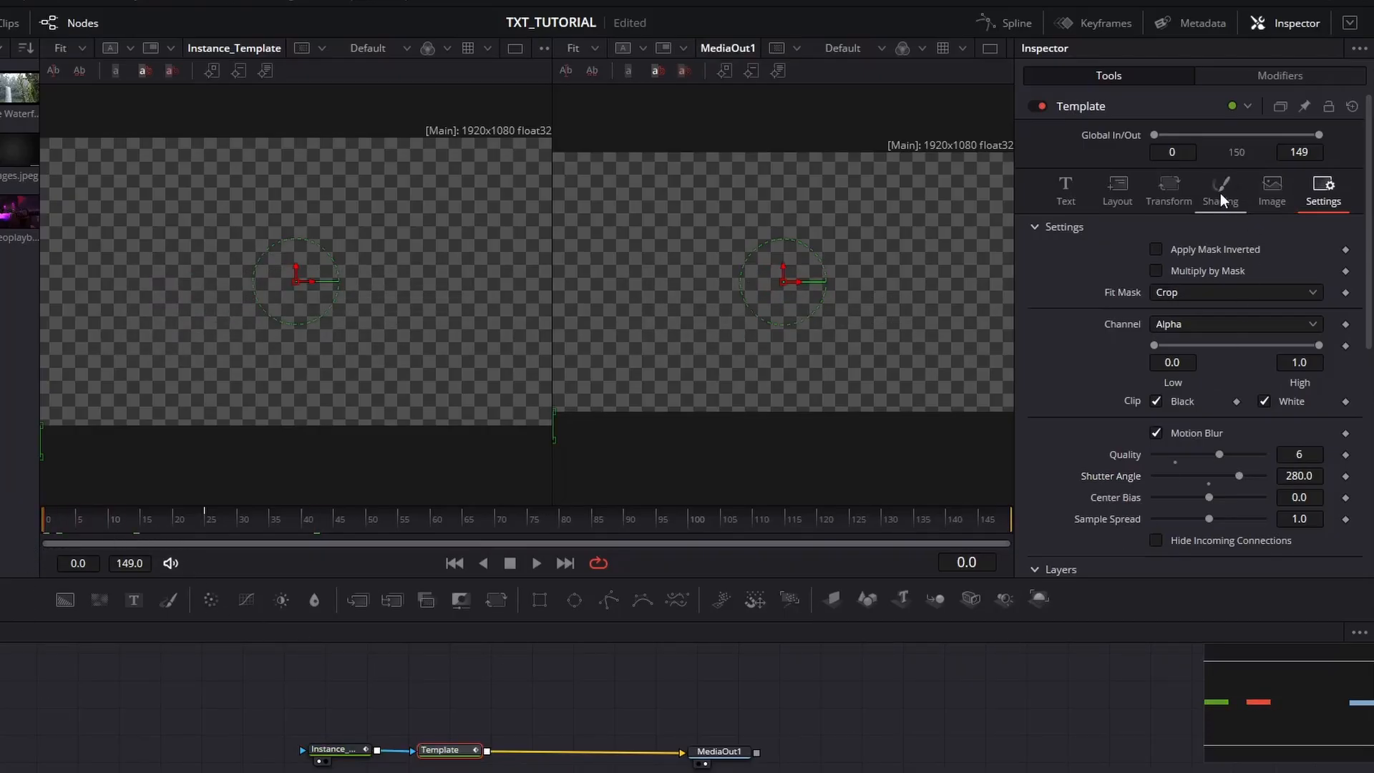
Step: Shade the text fill as a gradient from purple #7818ff to white and adjust the gradient stop
click(1220, 191)
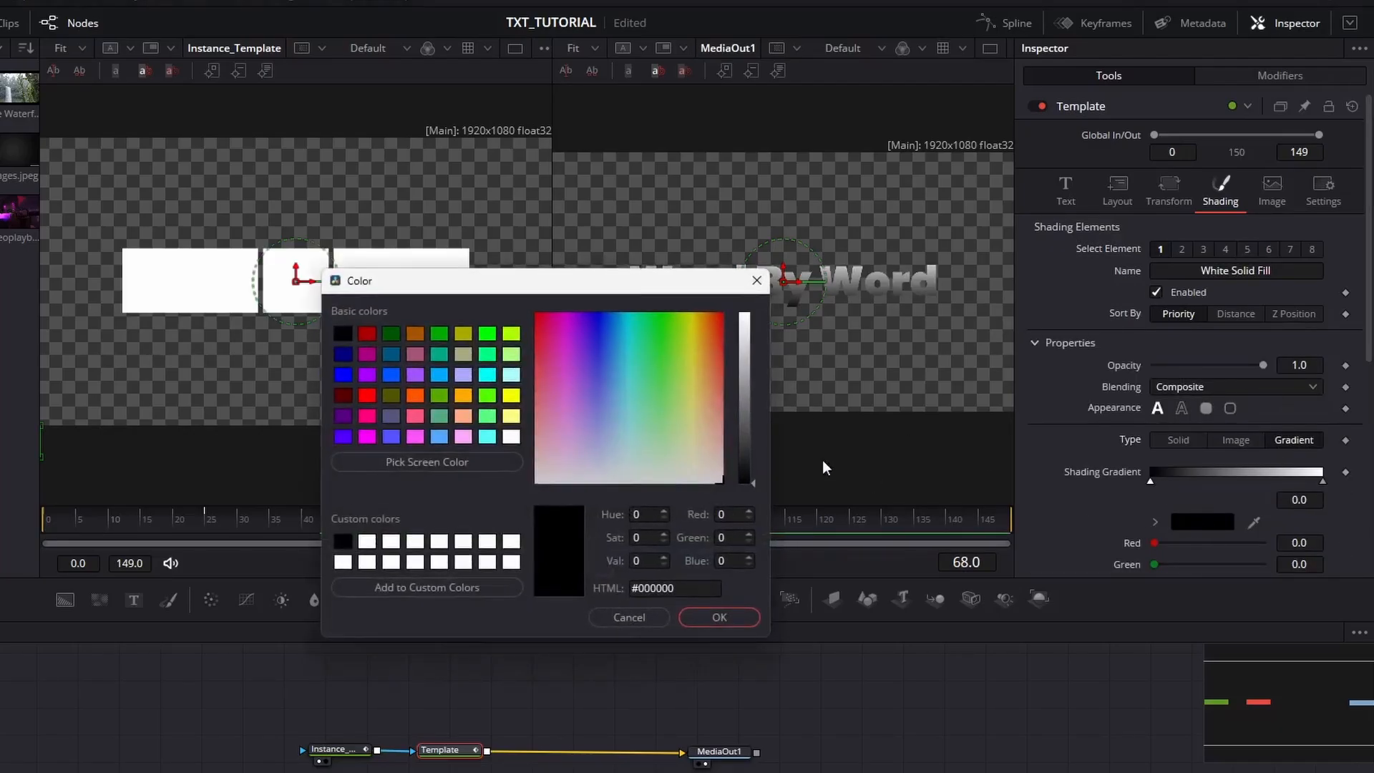
click(587, 331)
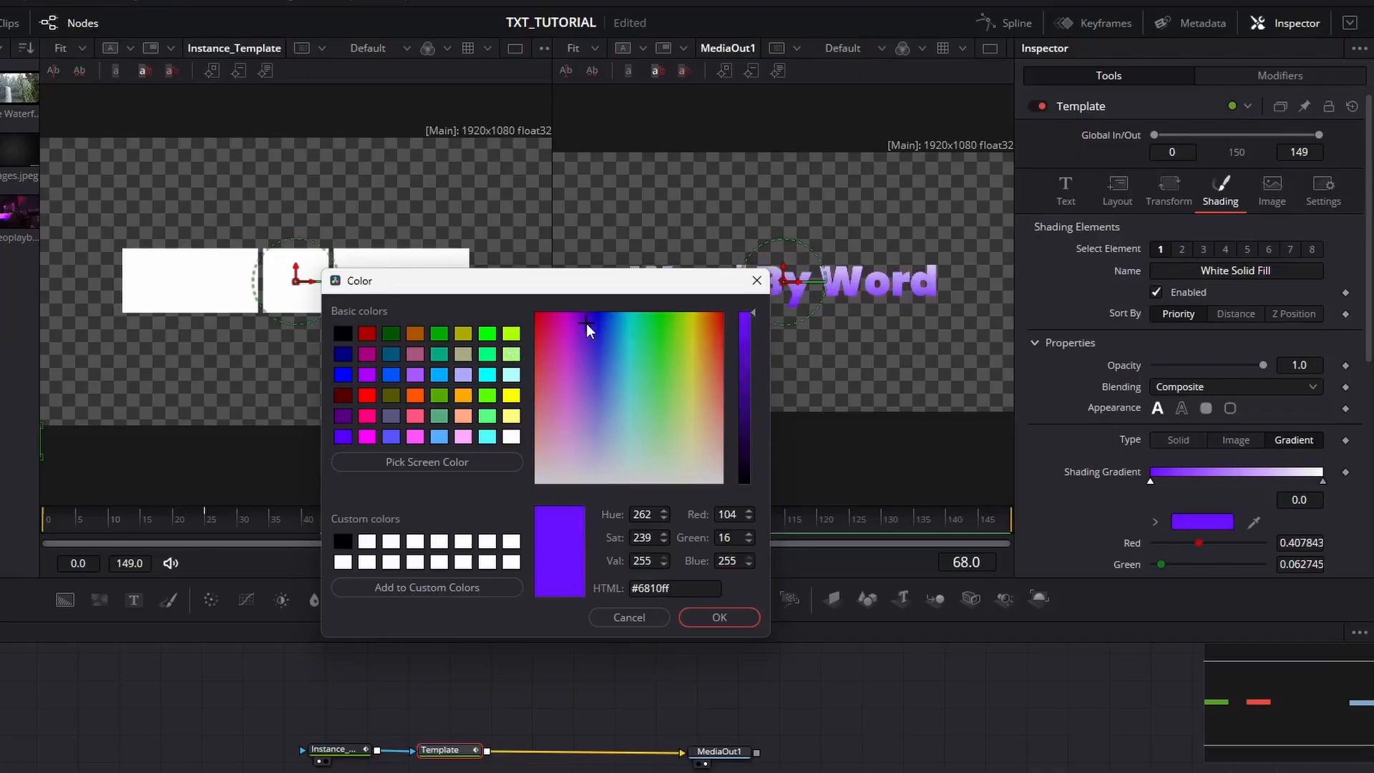
click(583, 330)
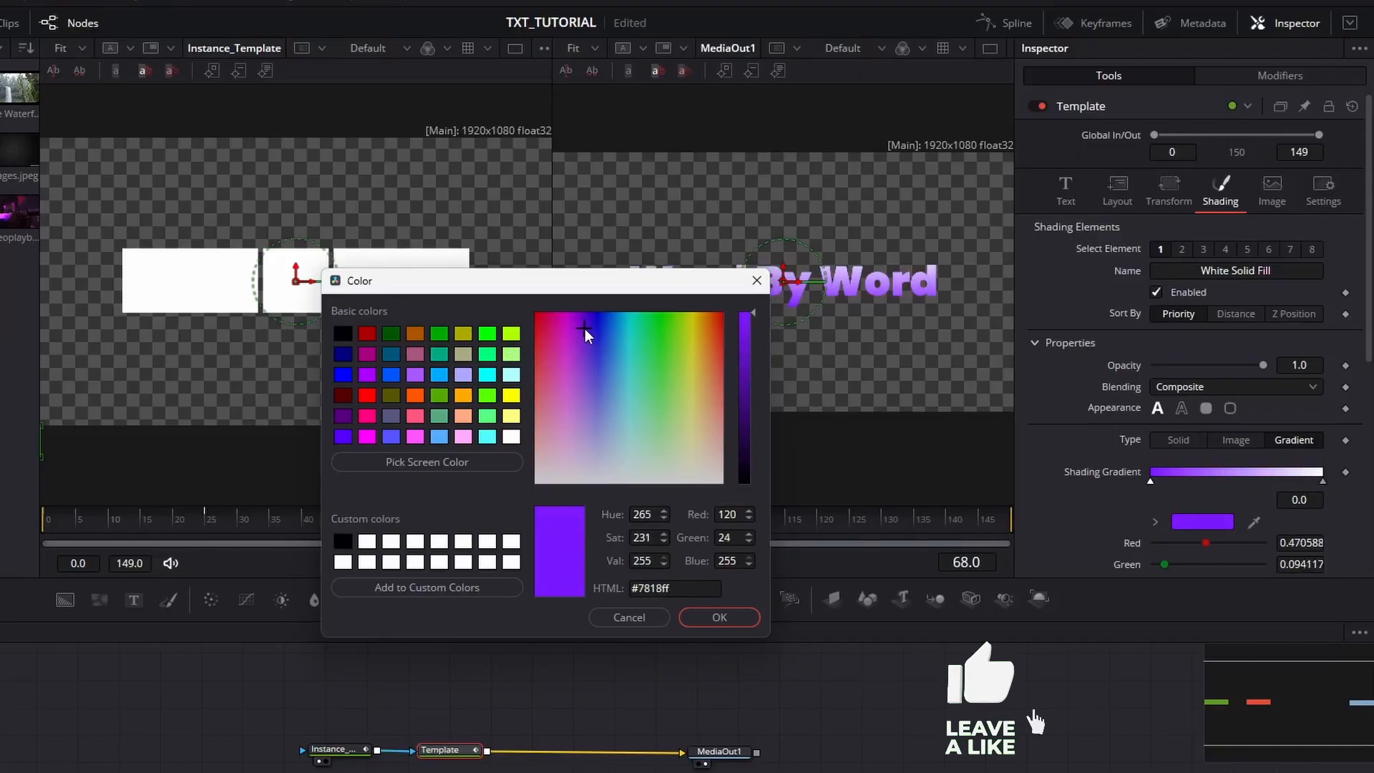
click(719, 617)
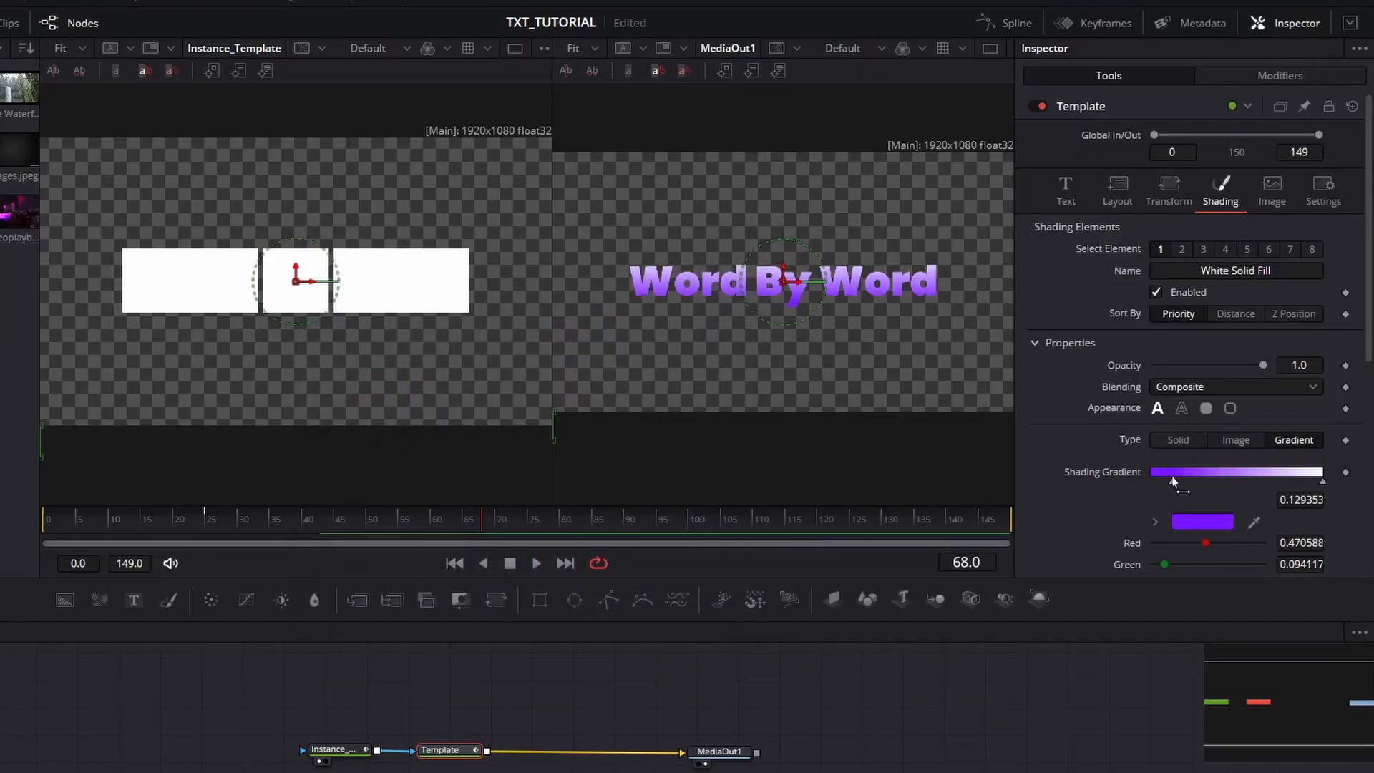
drag(1173, 481, 1149, 481)
text(s)
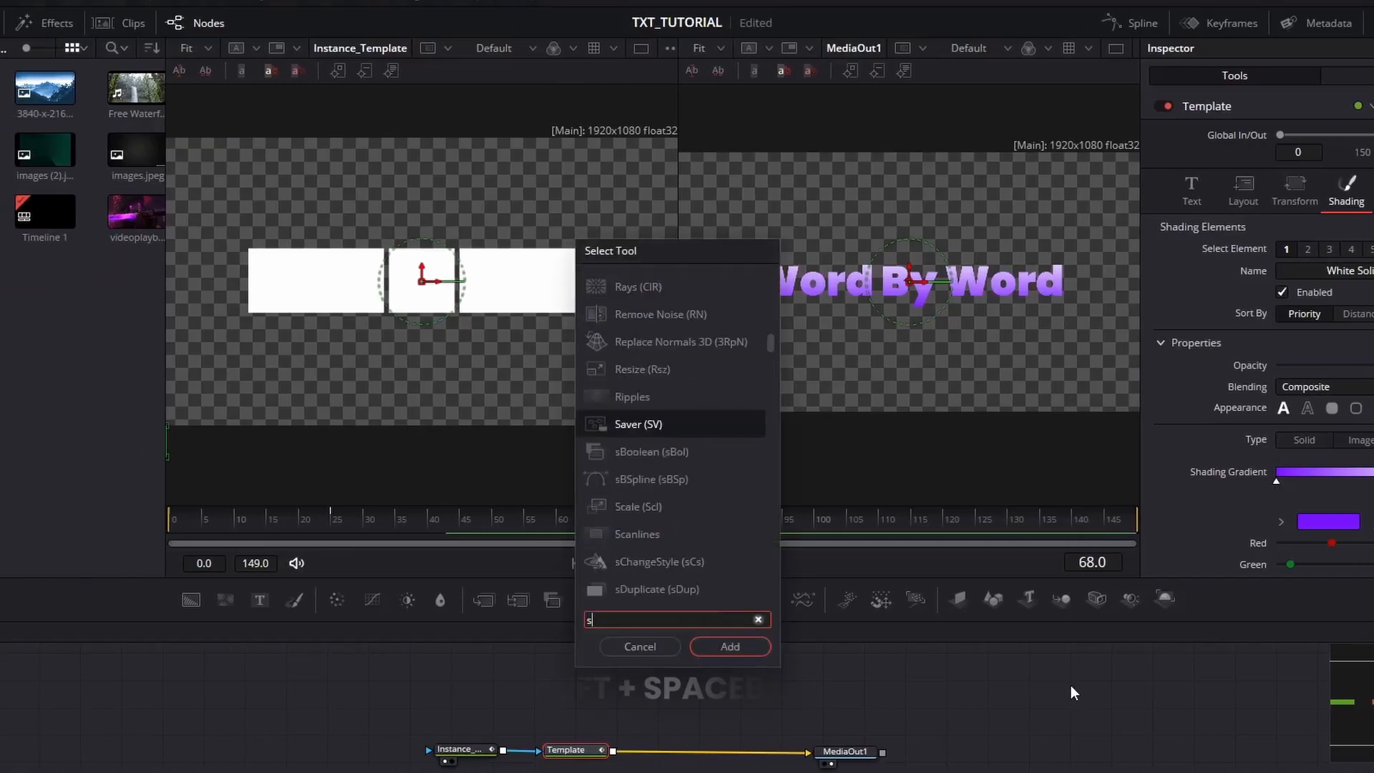
Step: Add a Soft Glow node after the Template via the tool search
text(oft Glow)
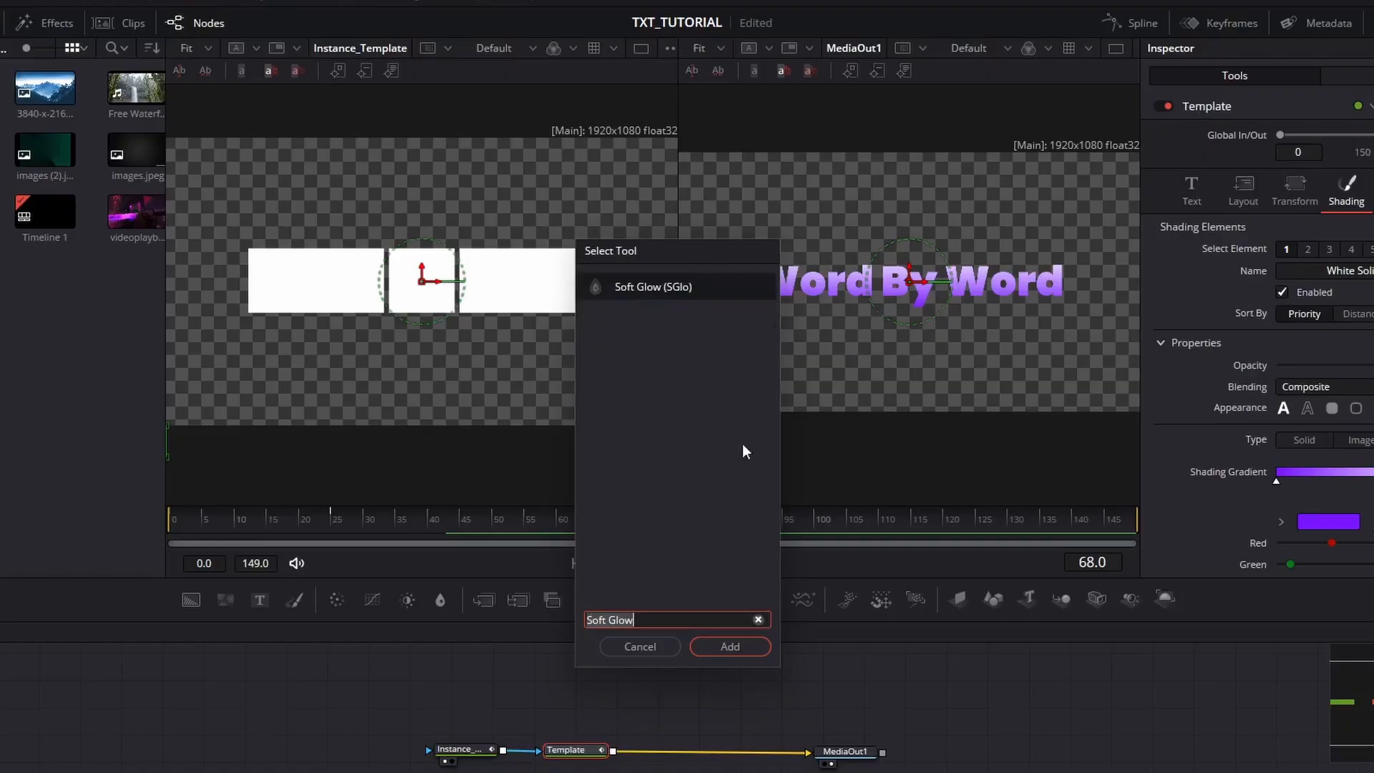
click(728, 646)
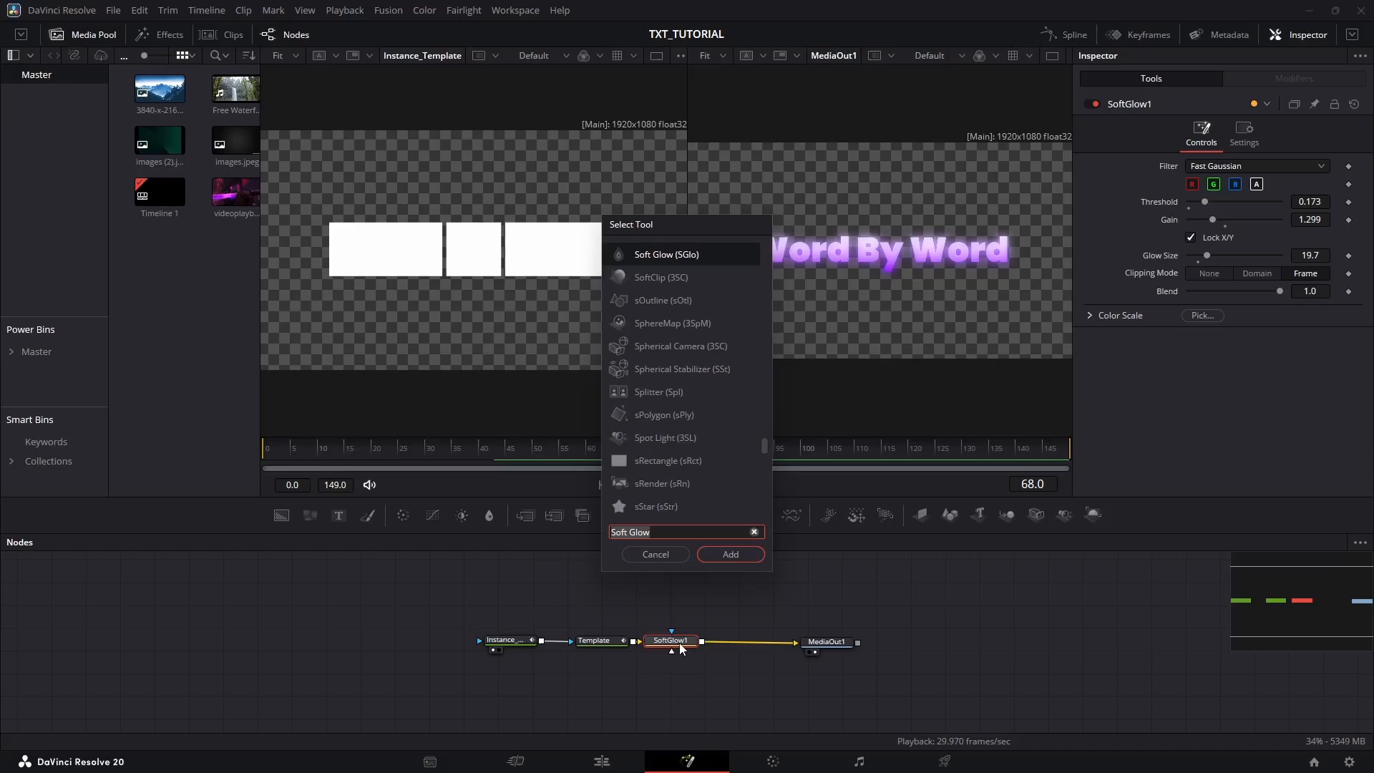
Step: Add a Drop Shadow node to the chain and adjust its blur
text(Drop Shadow)
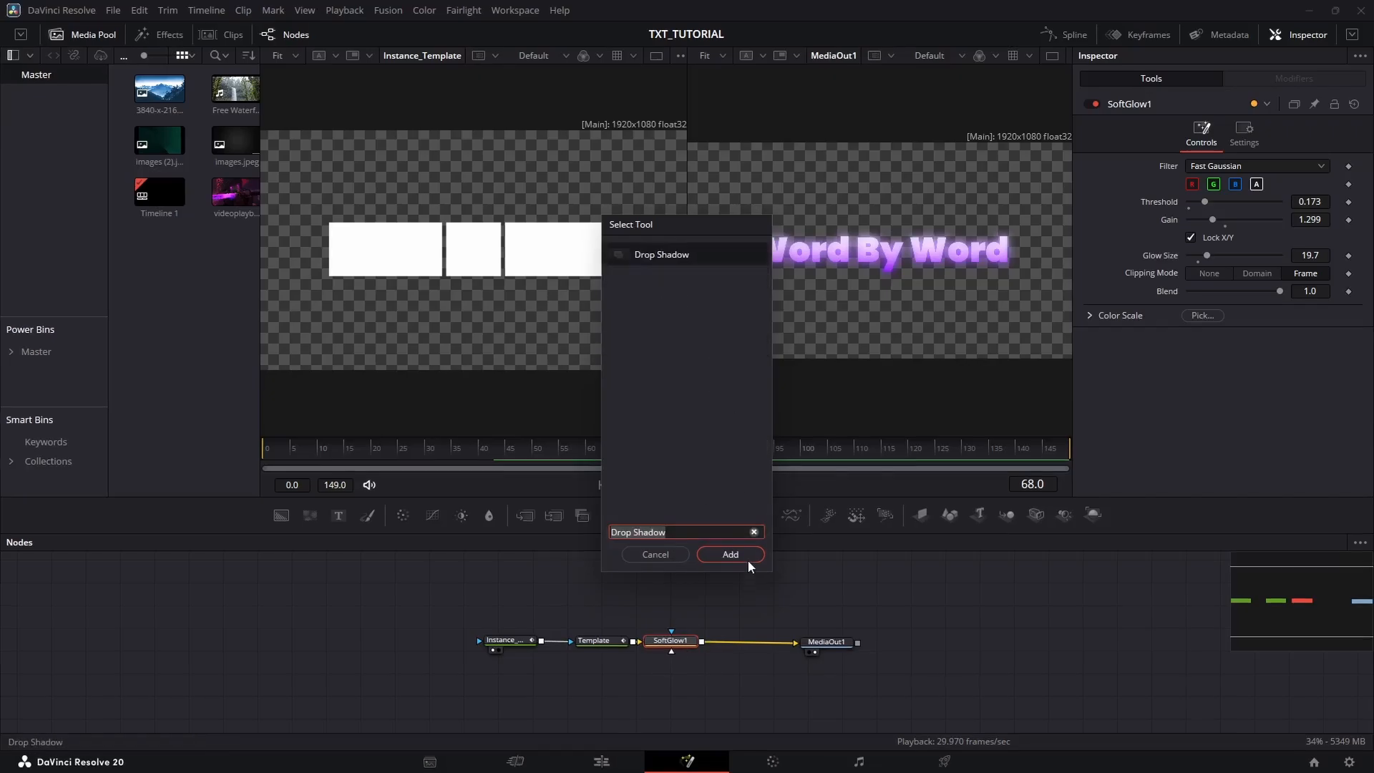
click(728, 553)
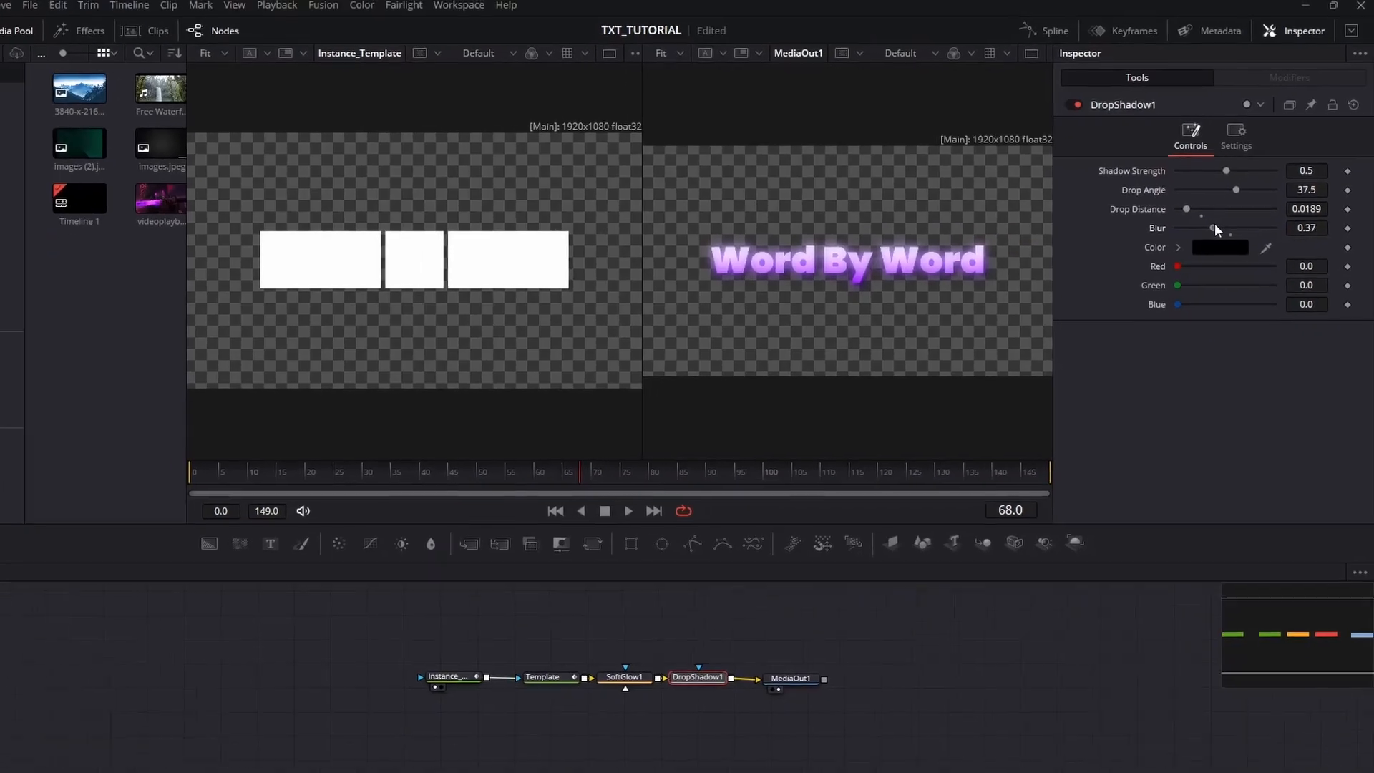
click(600, 760)
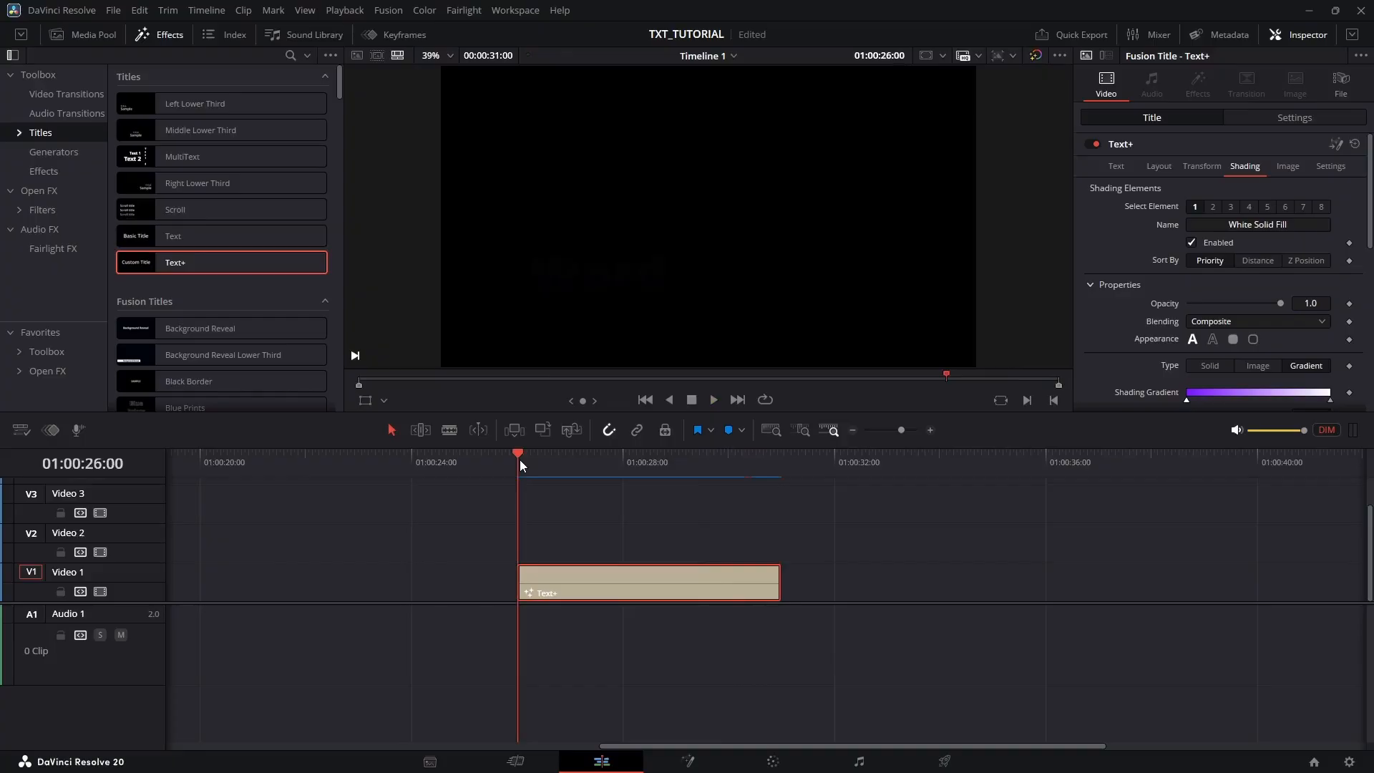
Step: Play the Text+ clip on the Edit timeline to preview the words appearing one by one
click(711, 399)
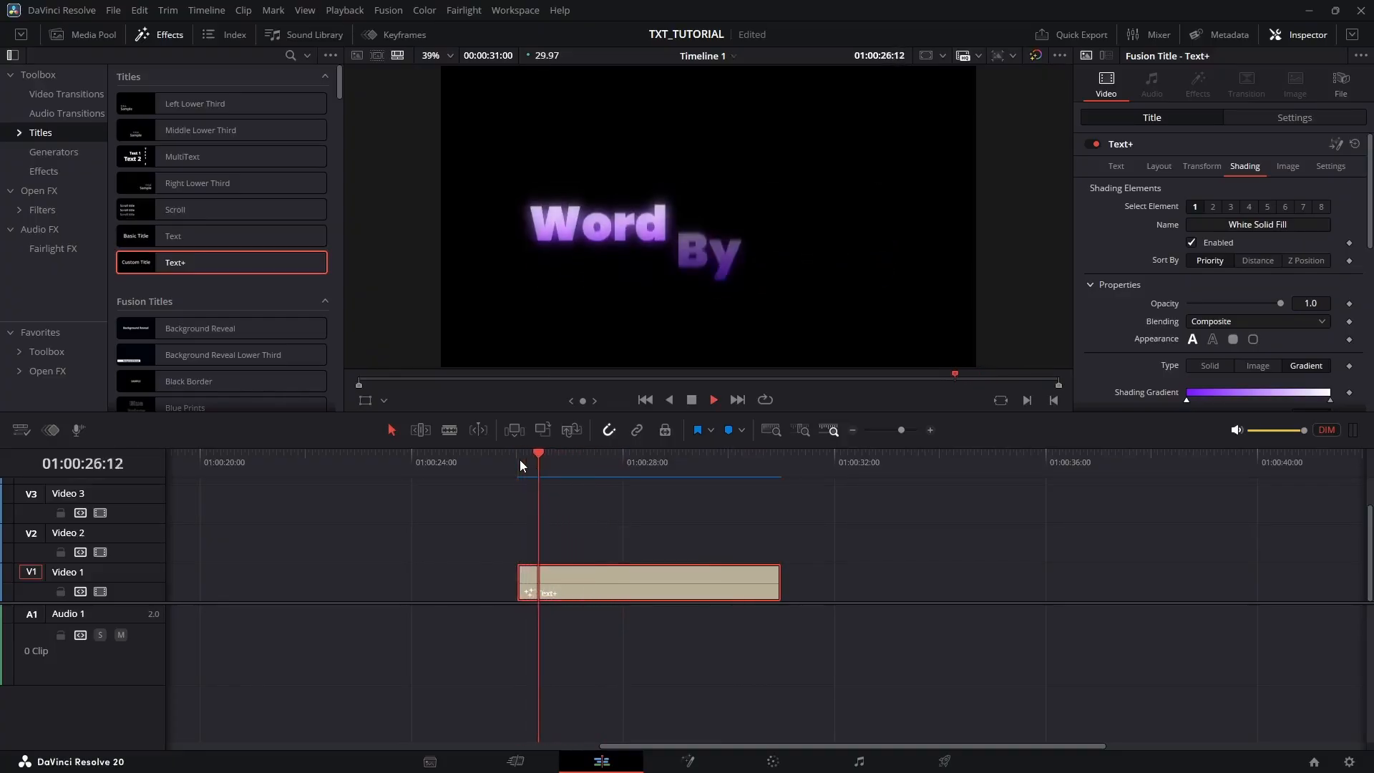
click(630, 455)
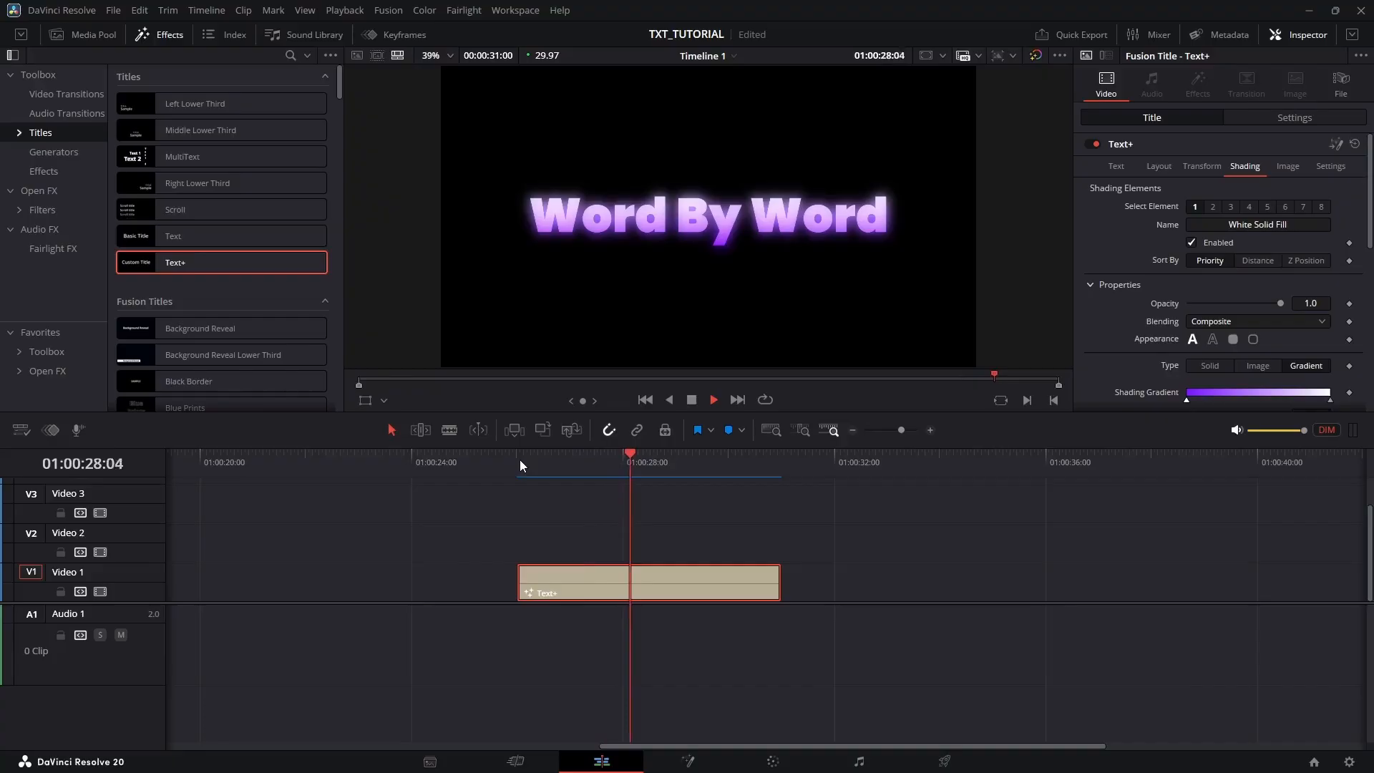